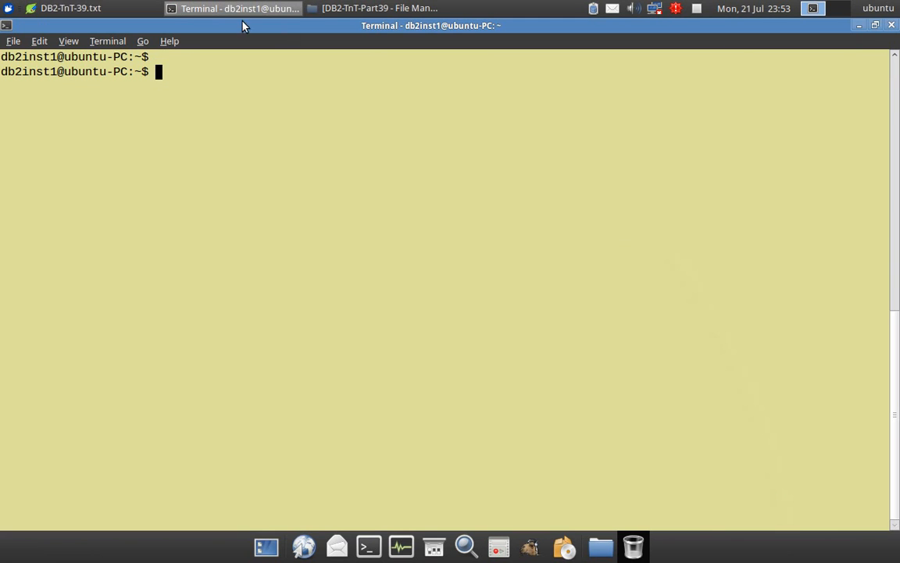
Bring the DB2-TnT-39.txt script window in Leafpad to the front.
{"action": "left_click", "coordinate": [70, 8]}
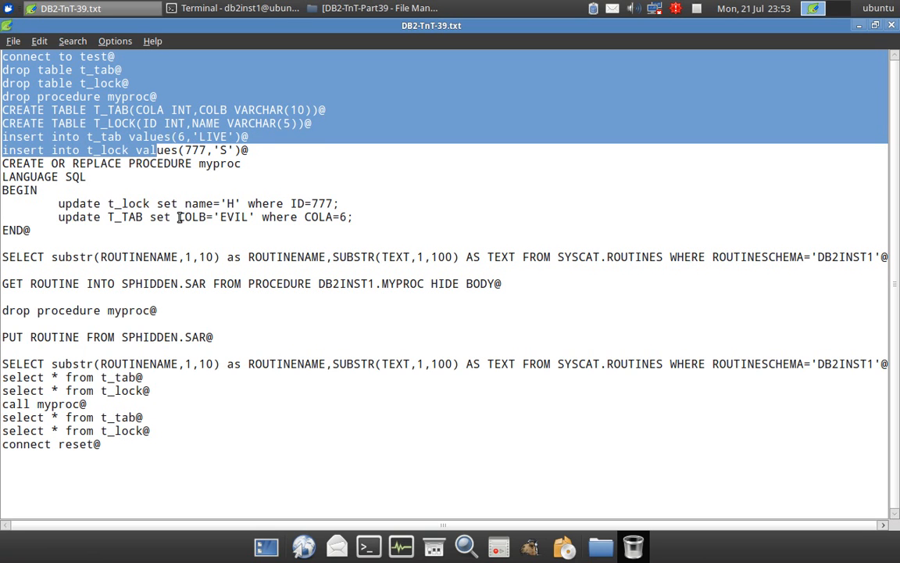
{"action": "left_click", "coordinate": [158, 163]}
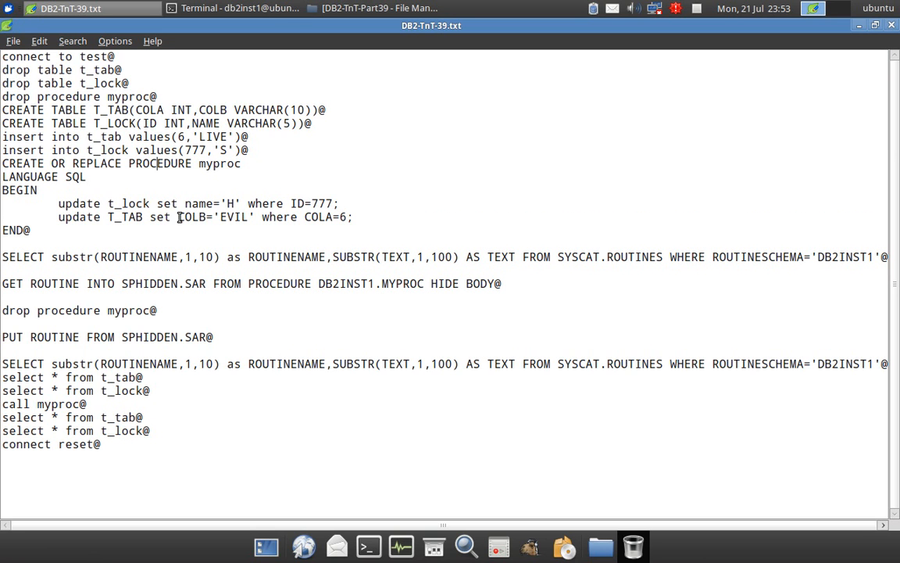
{"action": "left_click", "coordinate": [37, 190]}
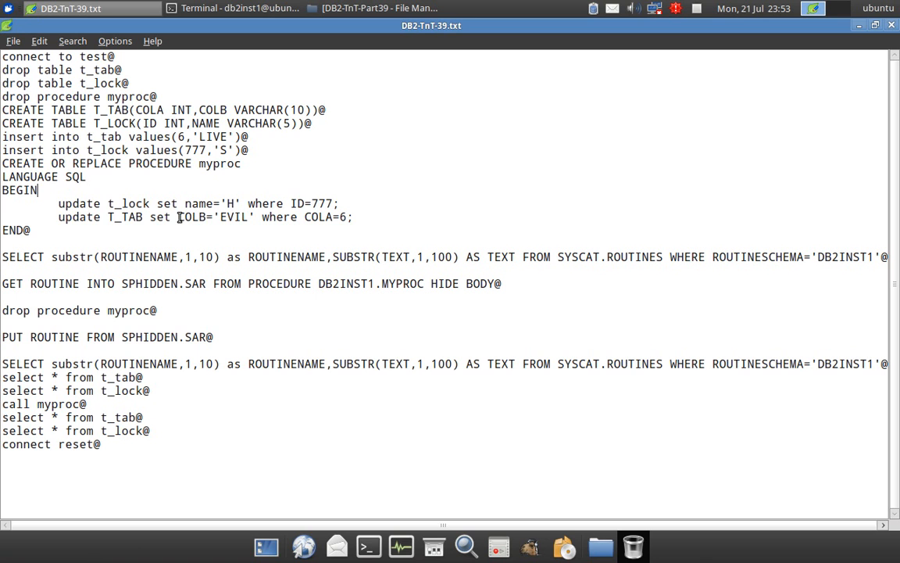
{"action": "left_click_drag", "start_coordinate": [242, 203], "coordinate": [242, 217]}
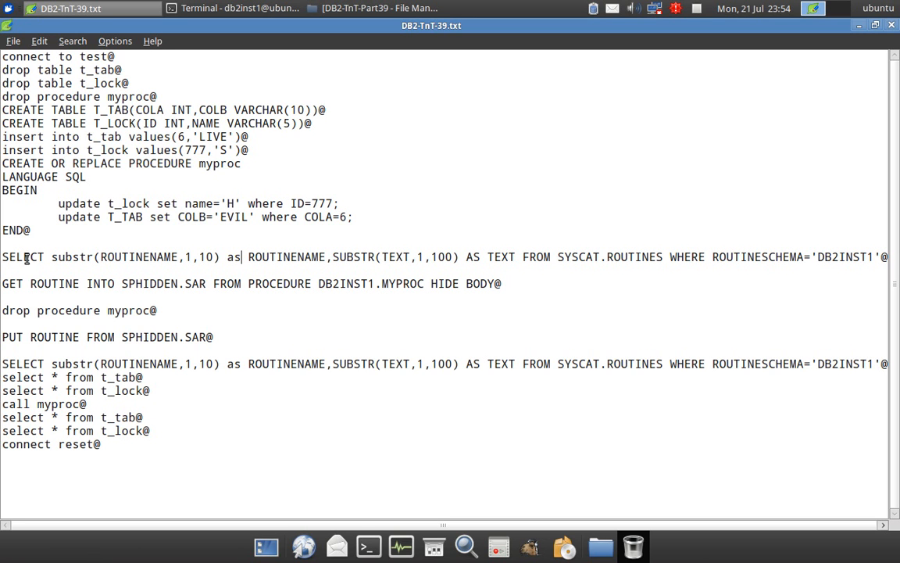
{"action": "left_click_drag", "start_coordinate": [38, 257], "coordinate": [753, 257]}
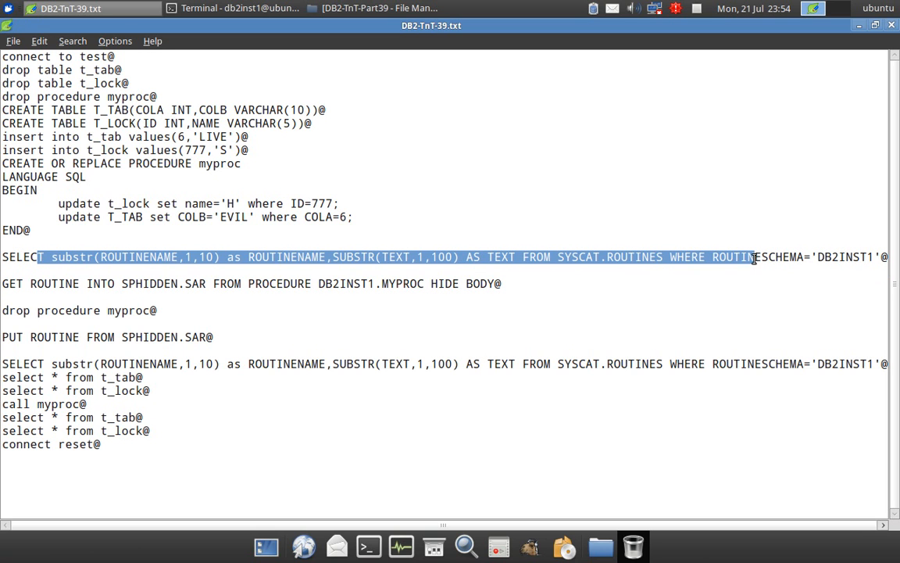
{"action": "mouse_move", "coordinate": [351, 251]}
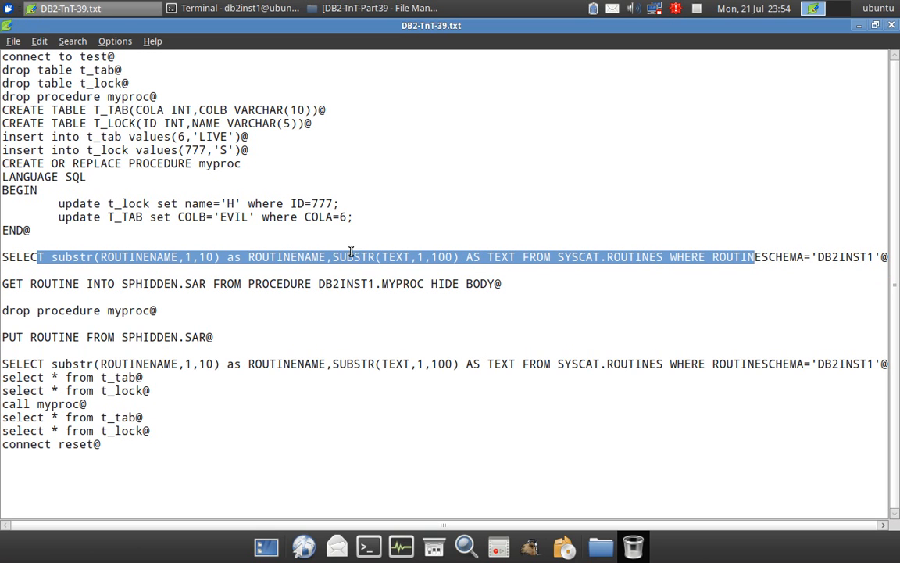
{"action": "double_click", "coordinate": [394, 256]}
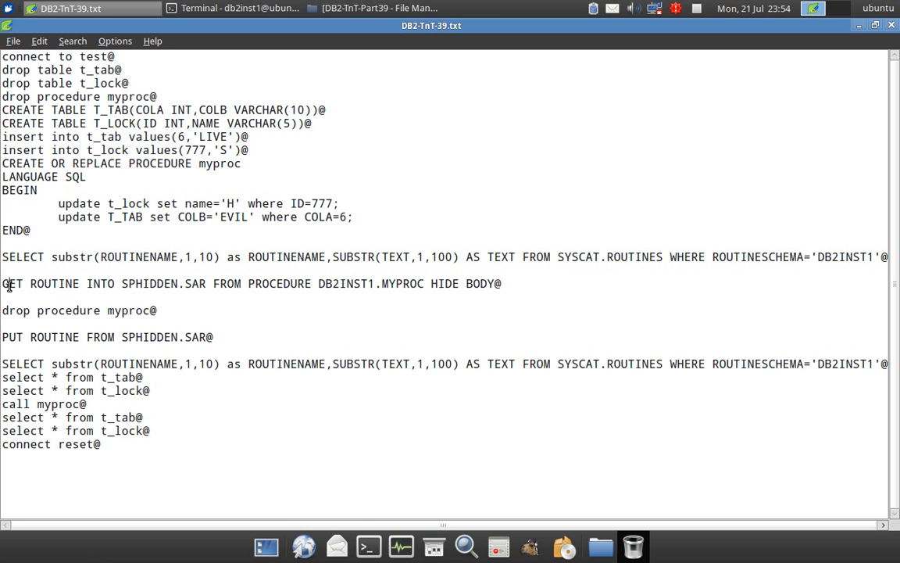
{"action": "mouse_move", "coordinate": [207, 284]}
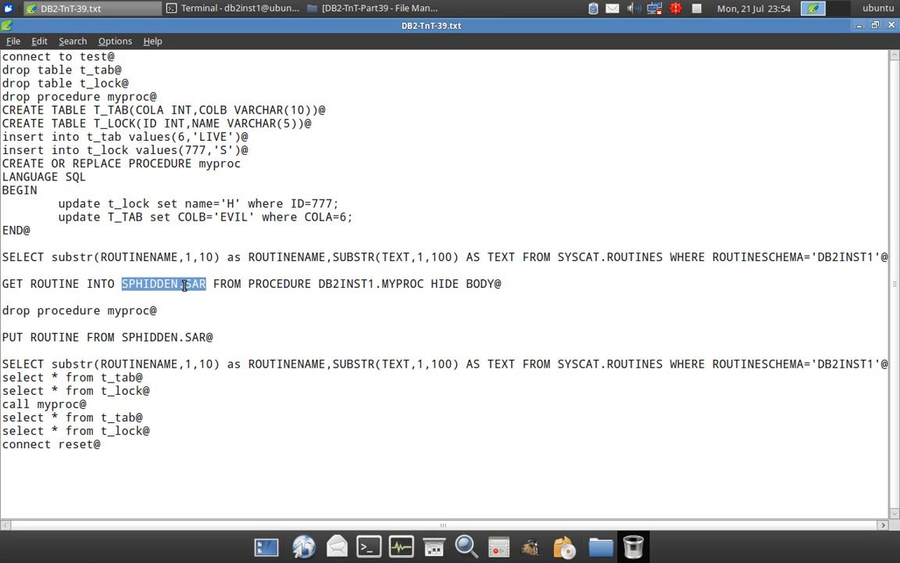
{"action": "mouse_move", "coordinate": [384, 283]}
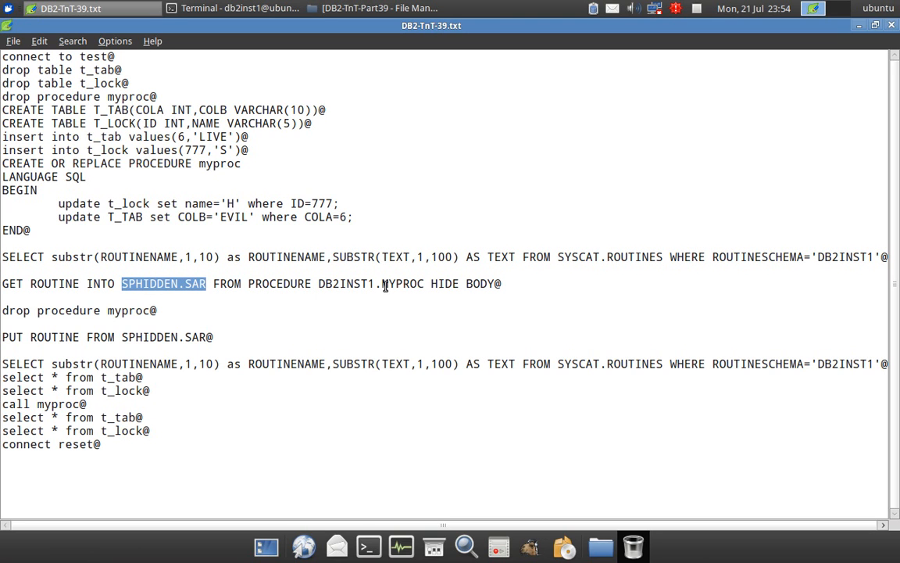
{"action": "double_click", "coordinate": [373, 283]}
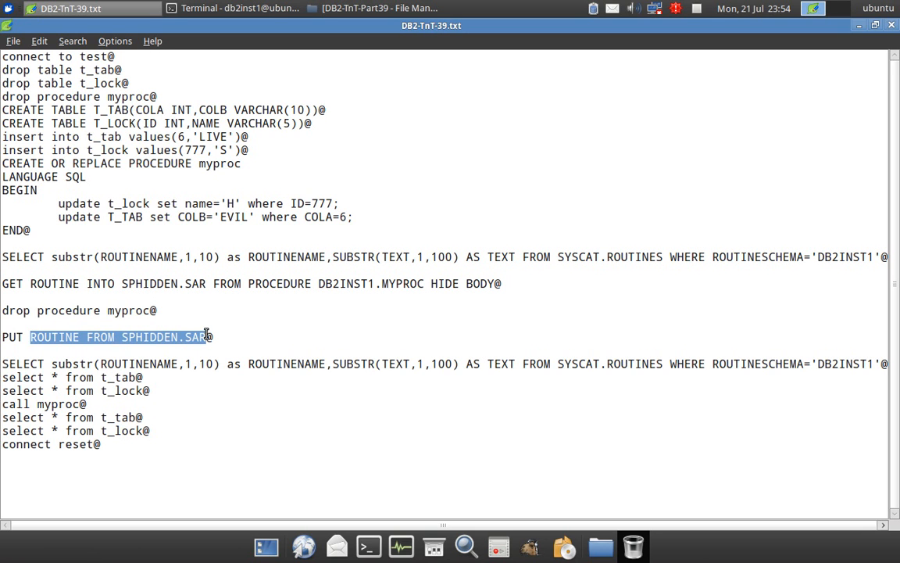
{"action": "mouse_move", "coordinate": [97, 350]}
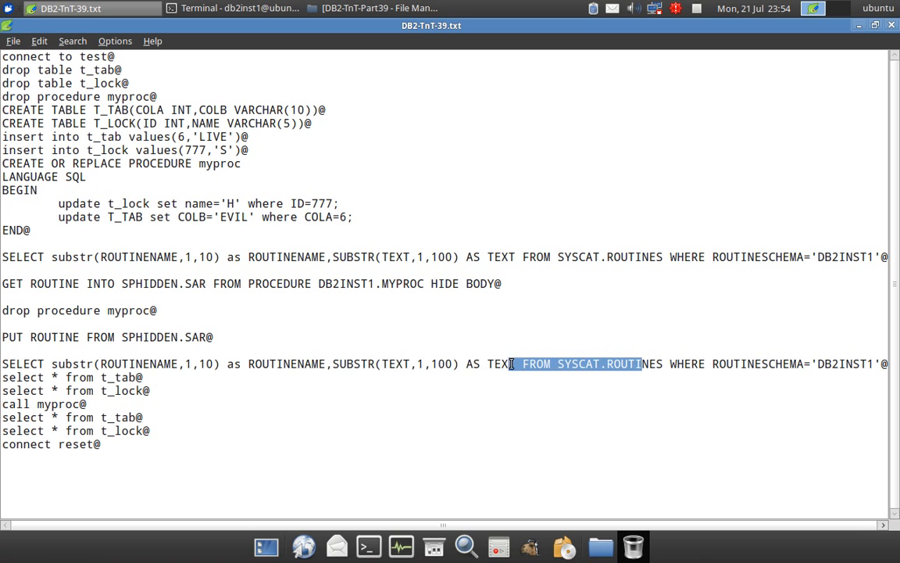
{"action": "left_click_drag", "start_coordinate": [512, 364], "coordinate": [291, 363]}
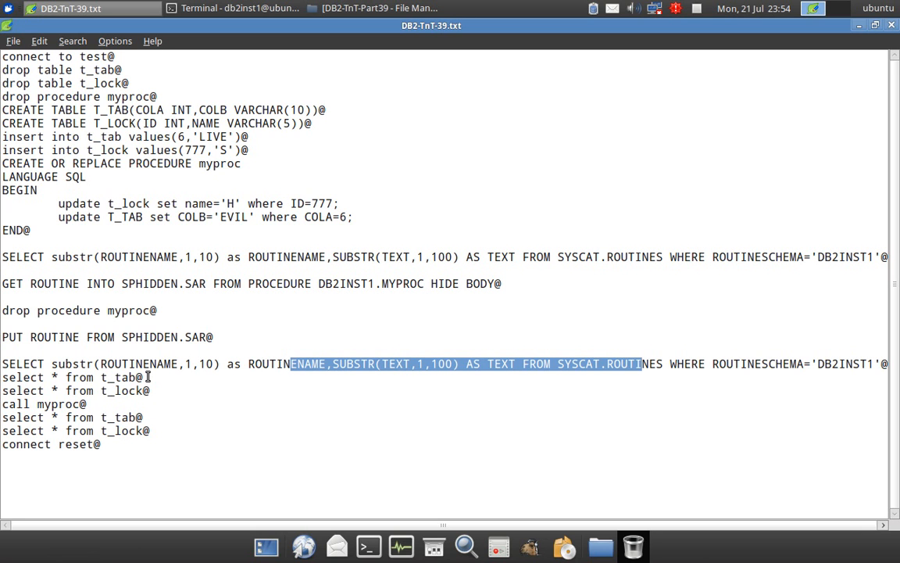
{"action": "triple_click", "coordinate": [74, 378]}
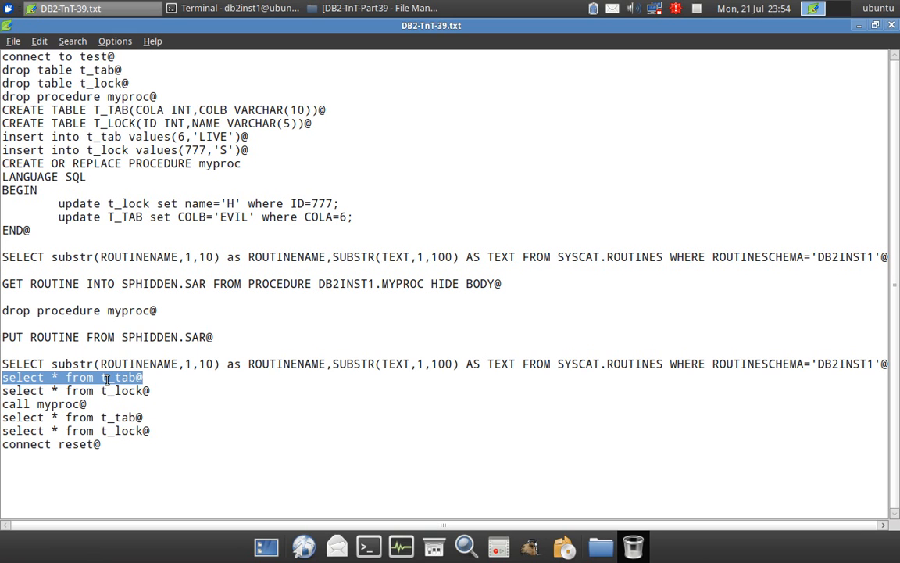
{"action": "mouse_move", "coordinate": [116, 396]}
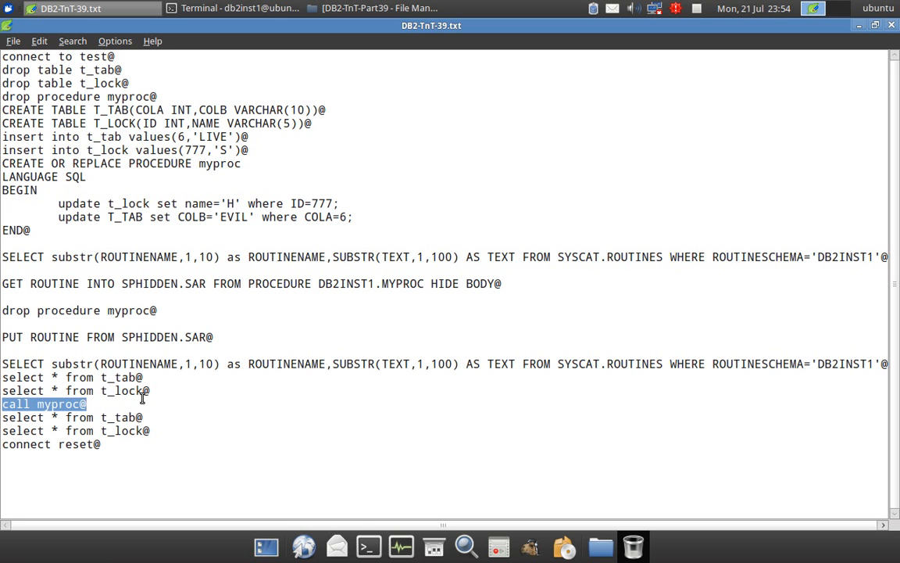
{"action": "mouse_move", "coordinate": [137, 195]}
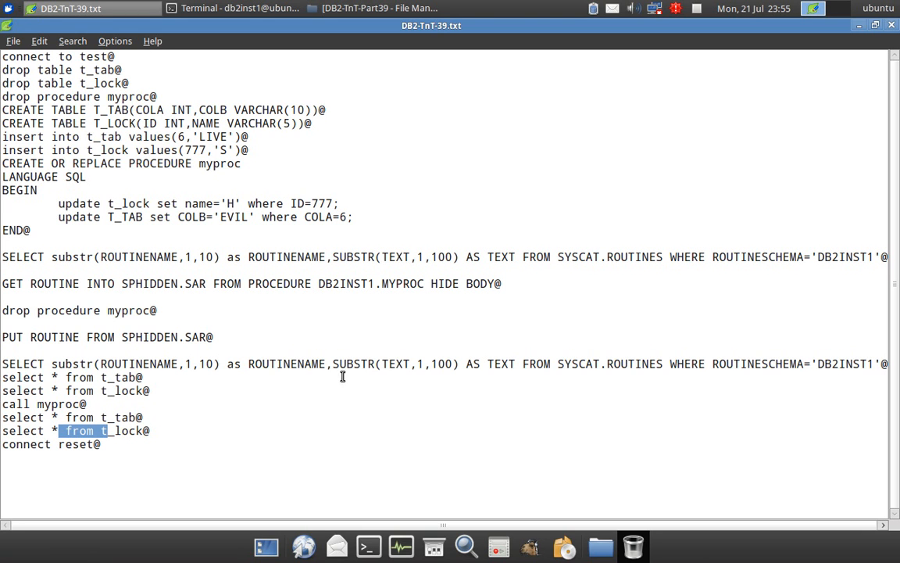
{"action": "mouse_move", "coordinate": [213, 409]}
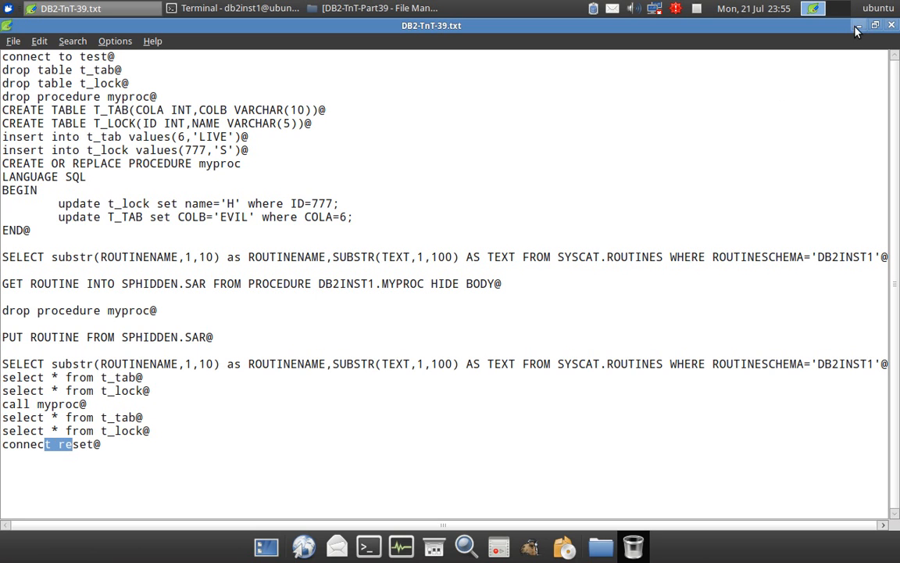
Back in Terminal, run db2 -td@ -vf /home/ubuntu/Documents/DB2-TnT-Part39/DB2-TnT-39.txt.
{"action": "left_click", "coordinate": [238, 8]}
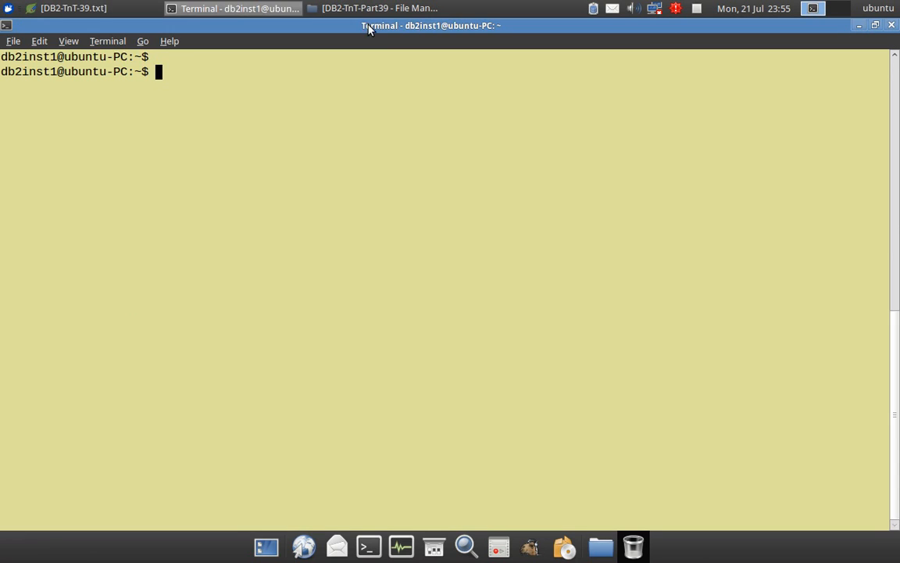
{"action": "type", "text": "d"}
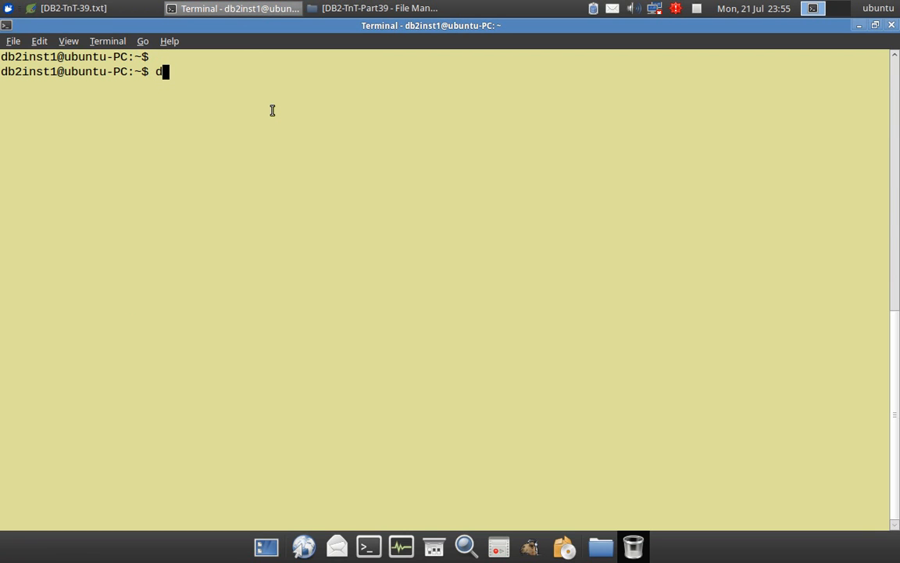
{"action": "type", "text": "b2"}
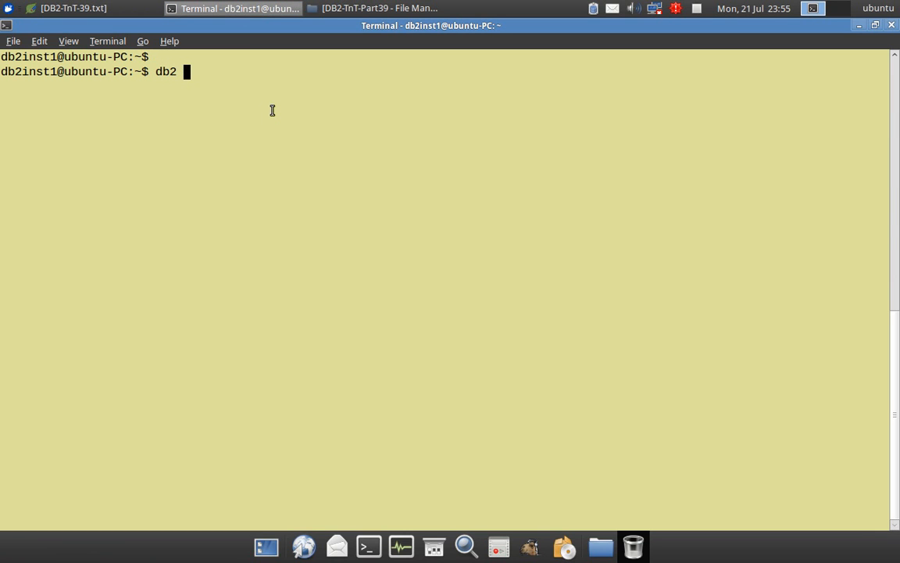
{"action": "type", "text": "-td@"}
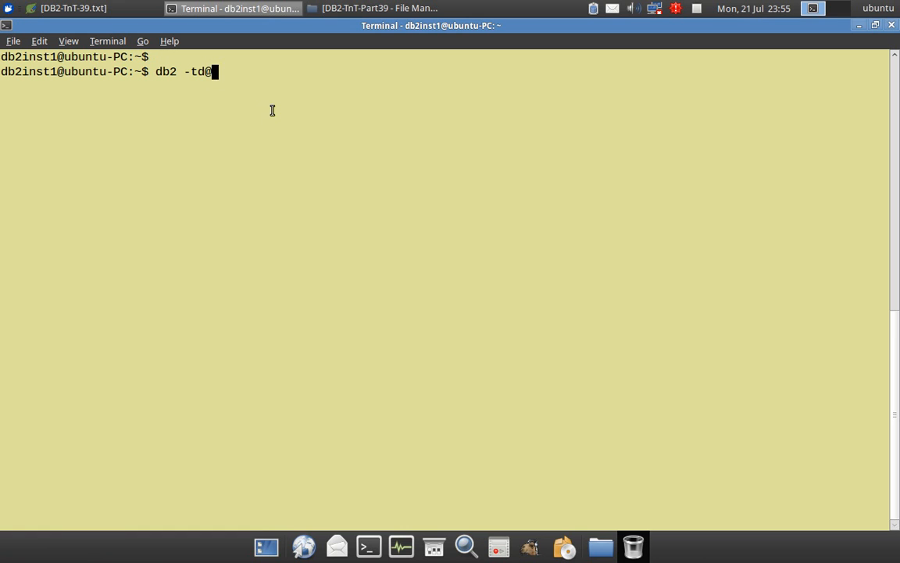
{"action": "type", "text": "-vf"}
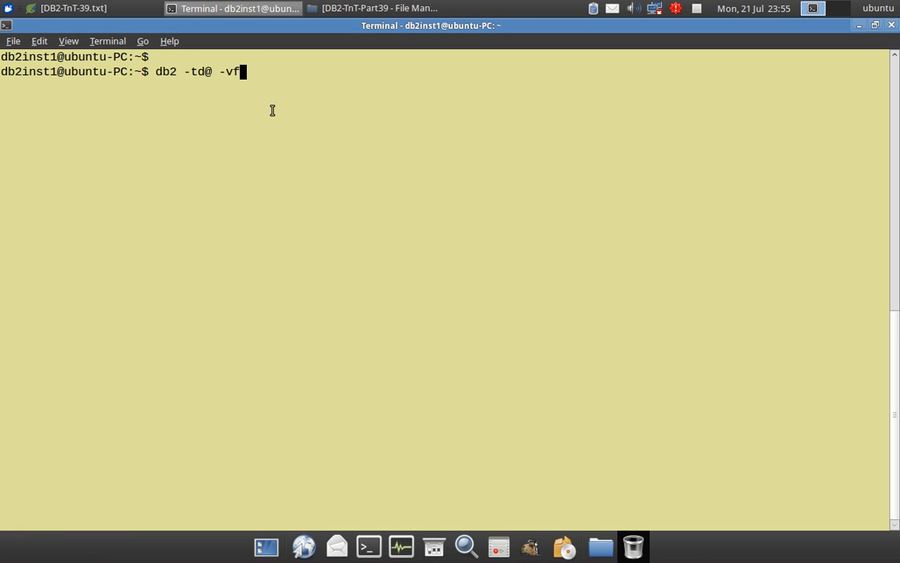
{"action": "type", "text": "/ho"}
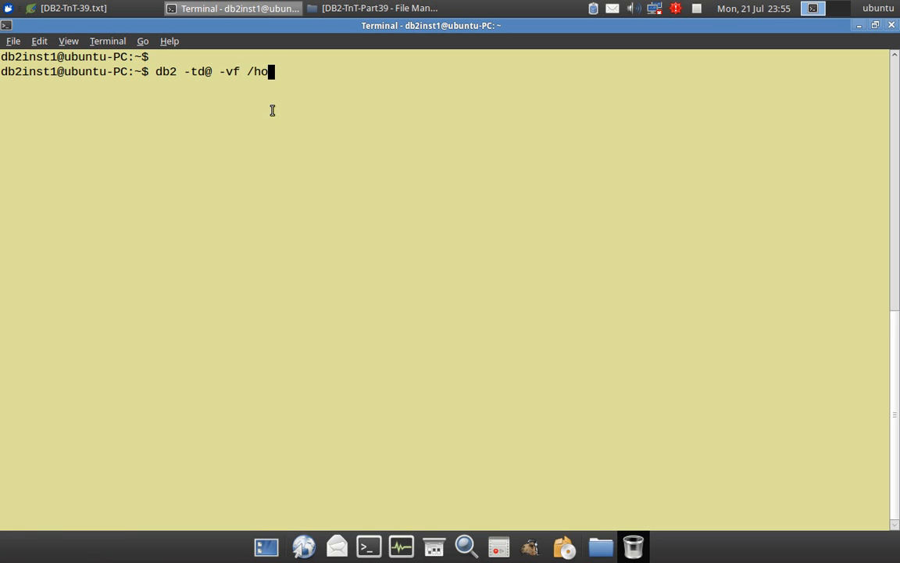
{"action": "type", "text": "me/ubunt"}
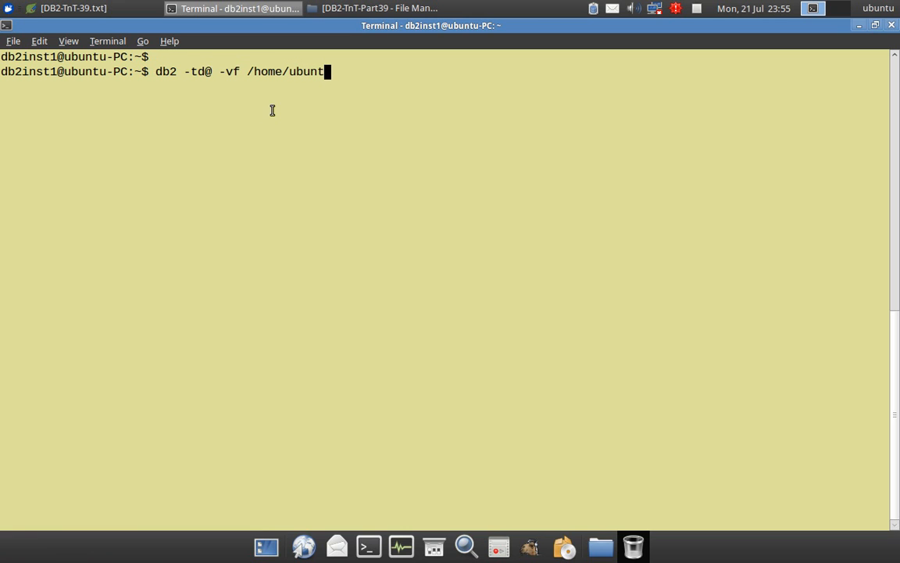
{"action": "type", "text": "/D"}
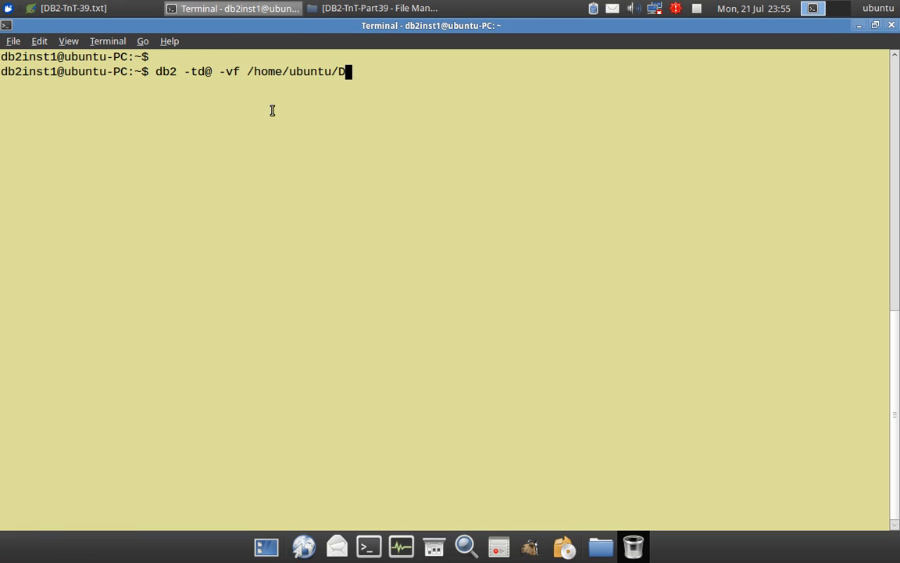
{"action": "type", "text": "ocuments"}
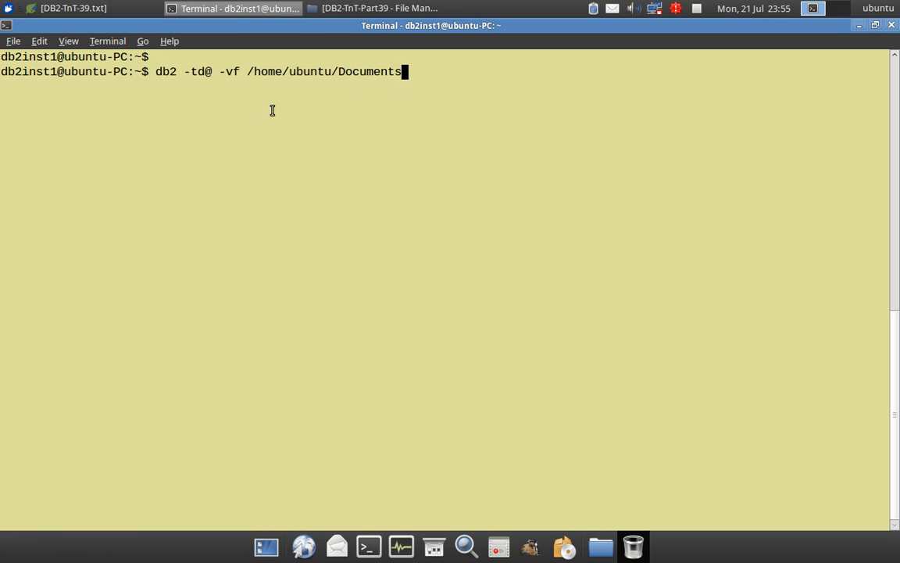
{"action": "type", "text": "."}
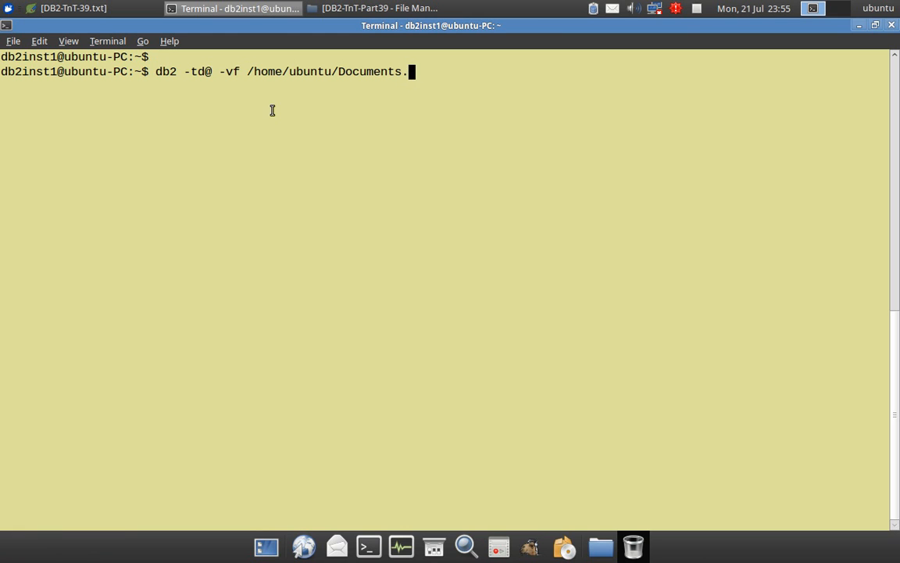
{"action": "type", "text": "DB2-"}
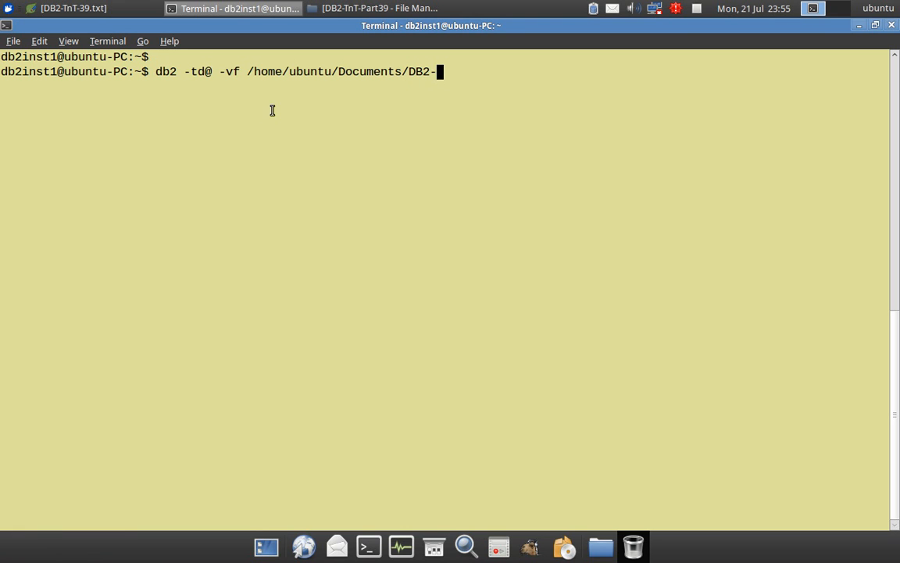
{"action": "type", "text": "TnT"}
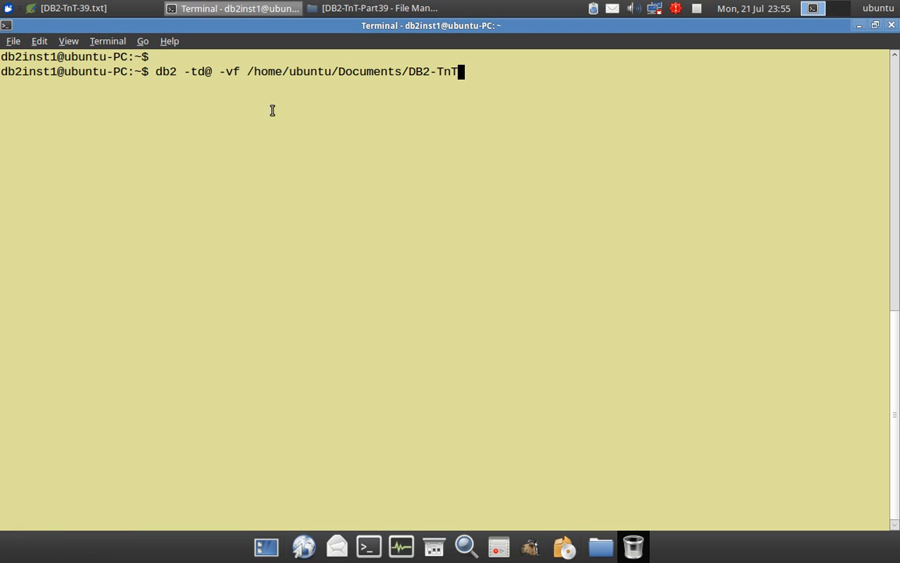
{"action": "type", "text": "Pa"}
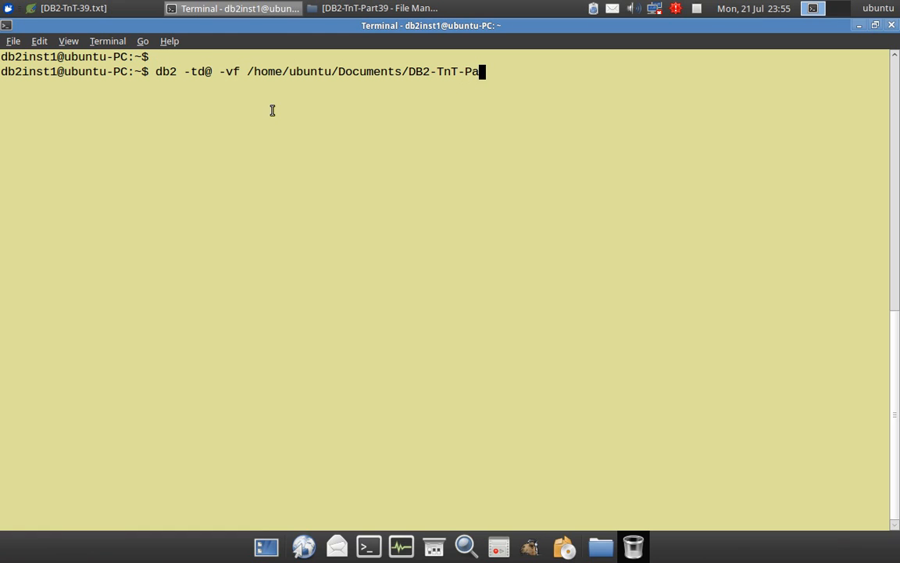
{"action": "type", "text": "rt39"}
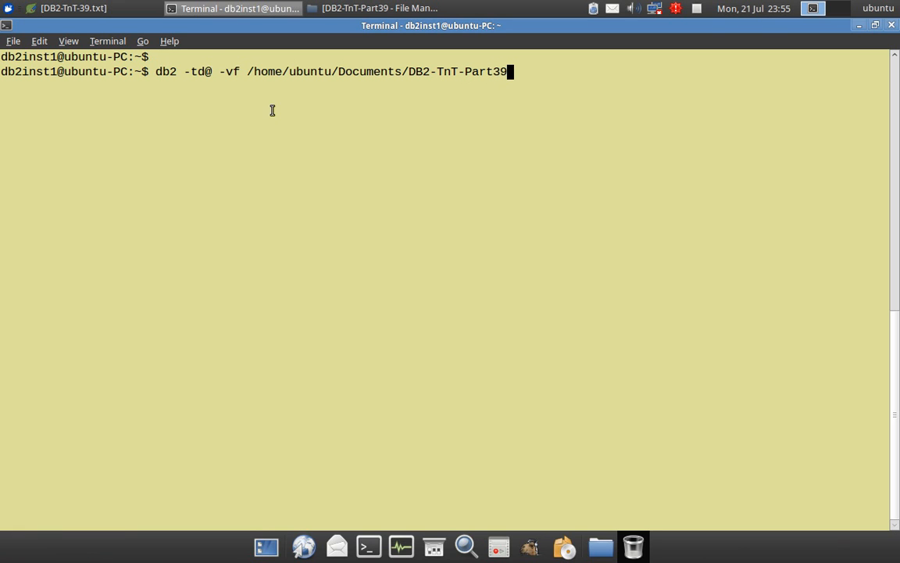
{"action": "type", "text": "/"}
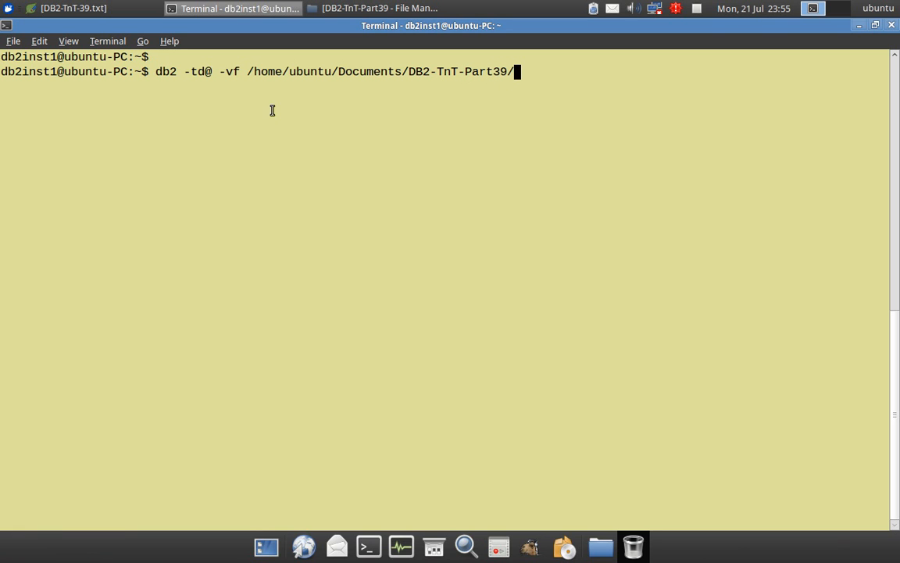
{"action": "type", "text": "DB"}
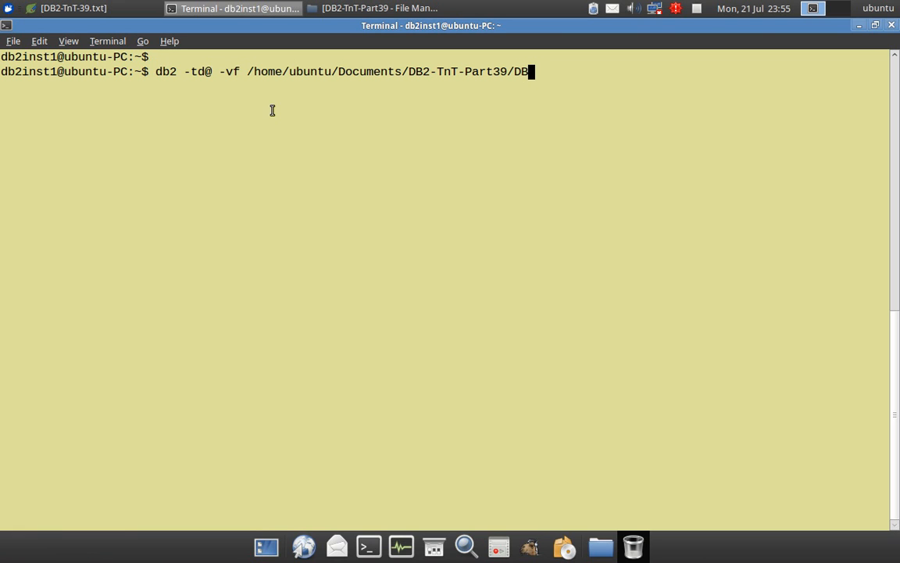
{"action": "type", "text": "-"}
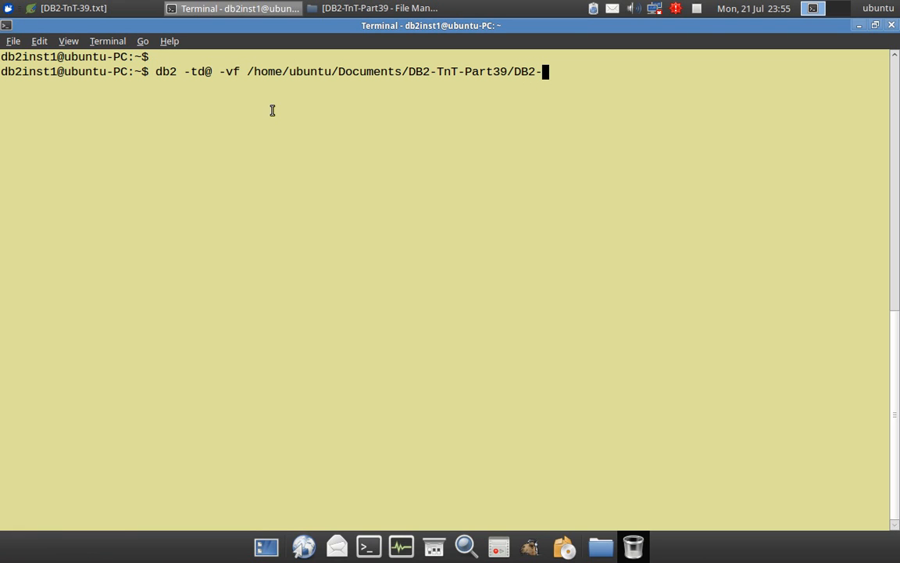
{"action": "type", "text": "TnT"}
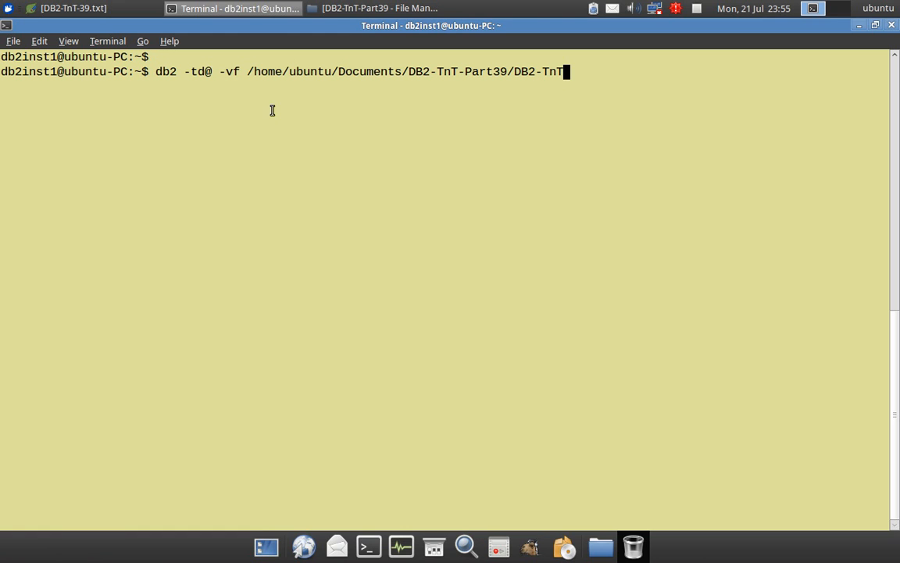
{"action": "type", "text": "-39."}
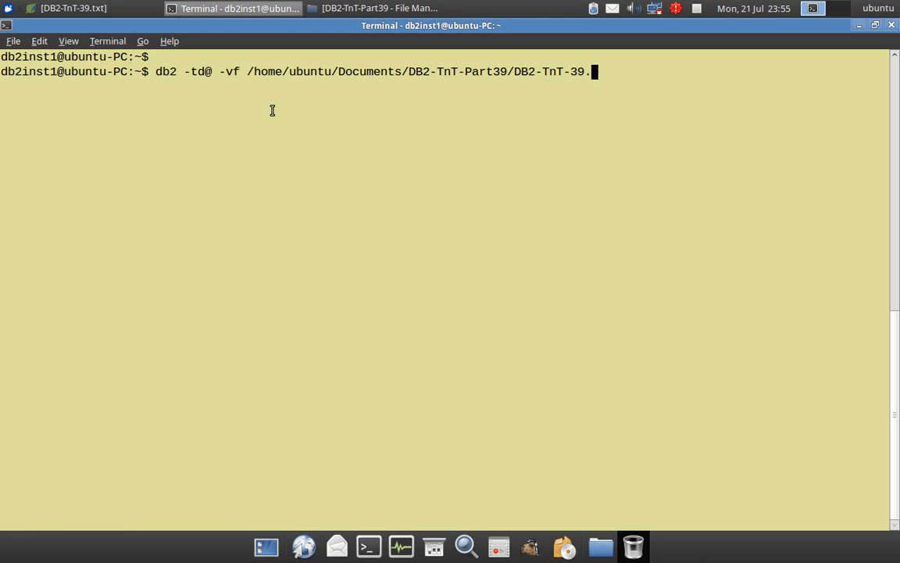
{"action": "type", "text": "txt"}
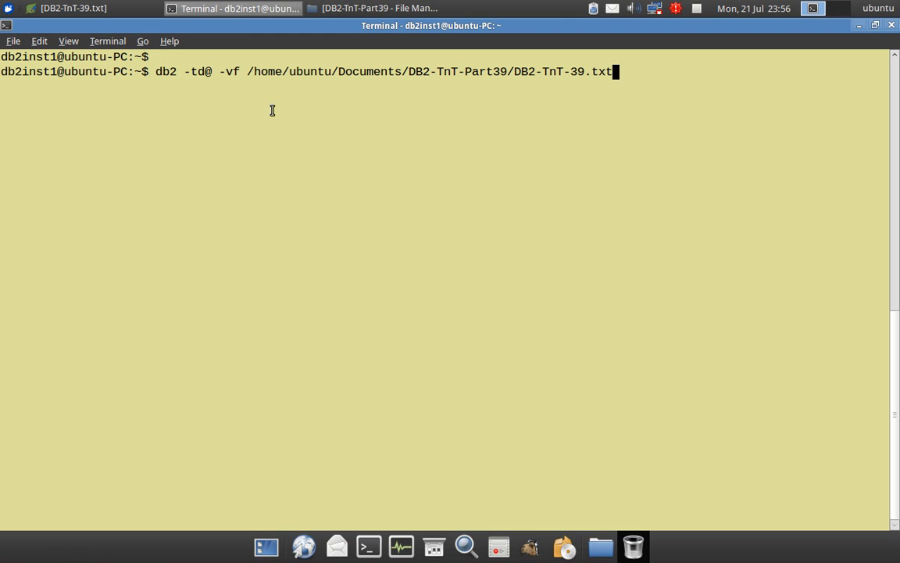
{"action": "key", "text": "Return"}
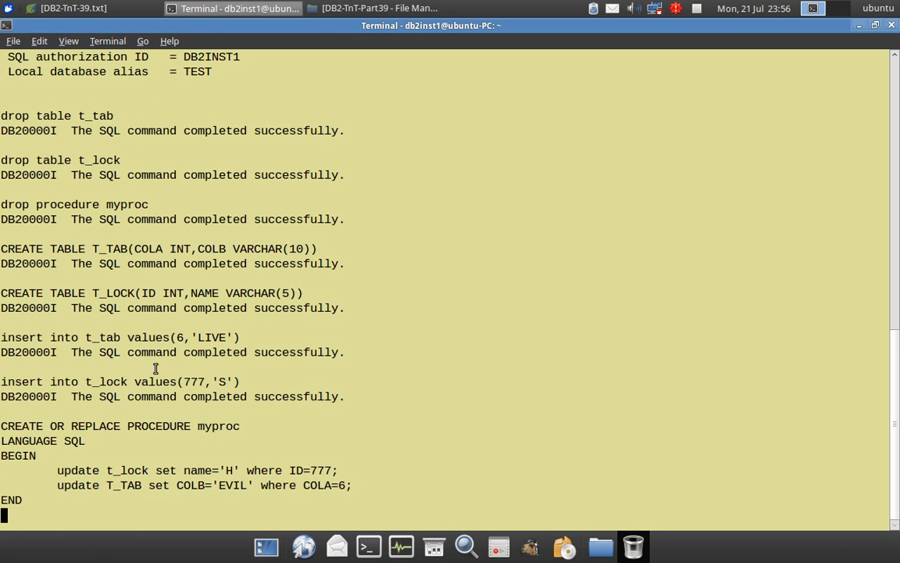
Scroll the output to review myproc's source text from the SYSCAT.ROUTINES query.
{"action": "scroll", "scroll_direction": "down", "scroll_amount": 3}
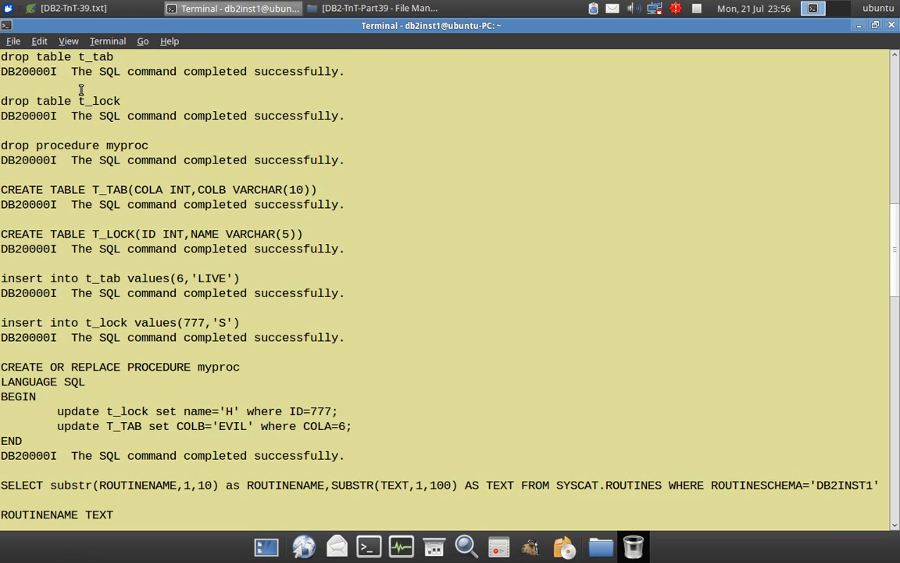
{"action": "scroll", "scroll_direction": "up", "scroll_amount": 3}
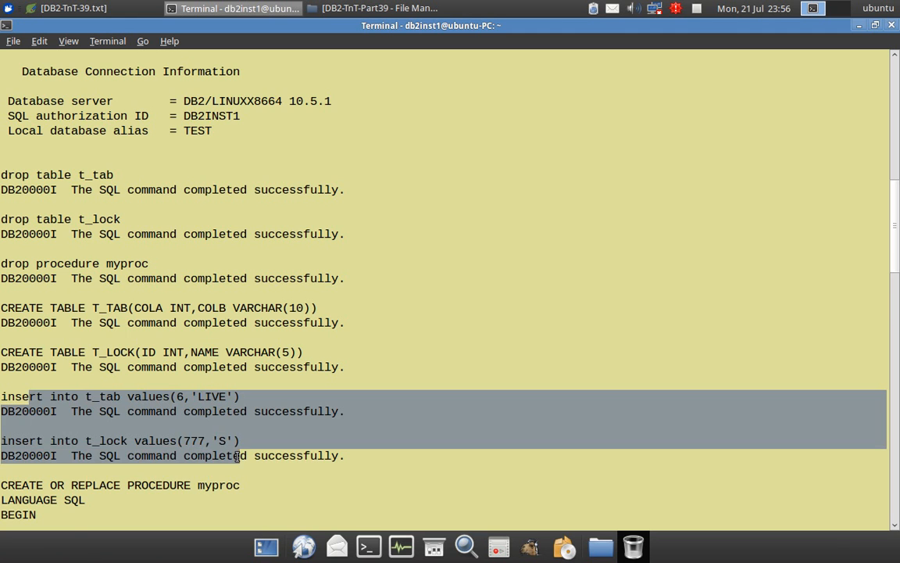
{"action": "scroll", "scroll_direction": "down", "scroll_amount": 3}
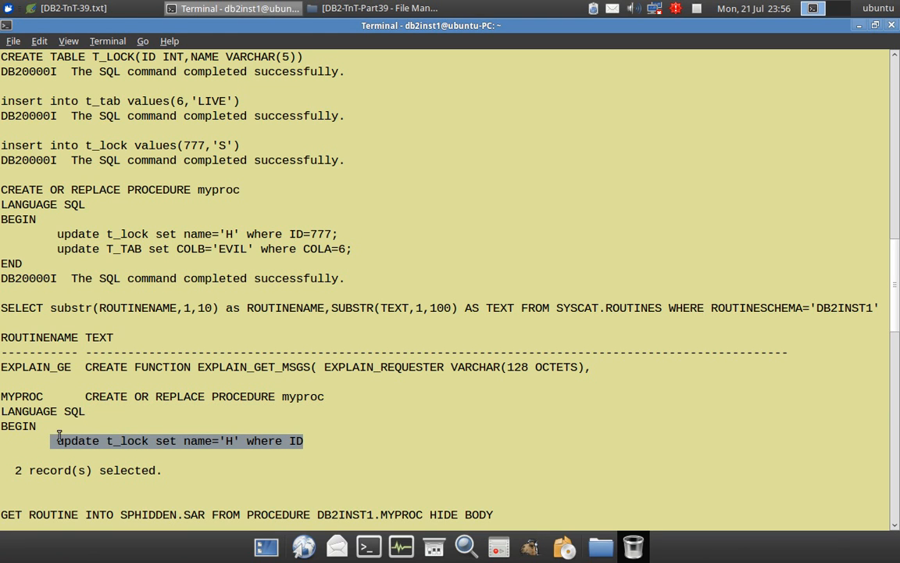
{"action": "mouse_move", "coordinate": [169, 441]}
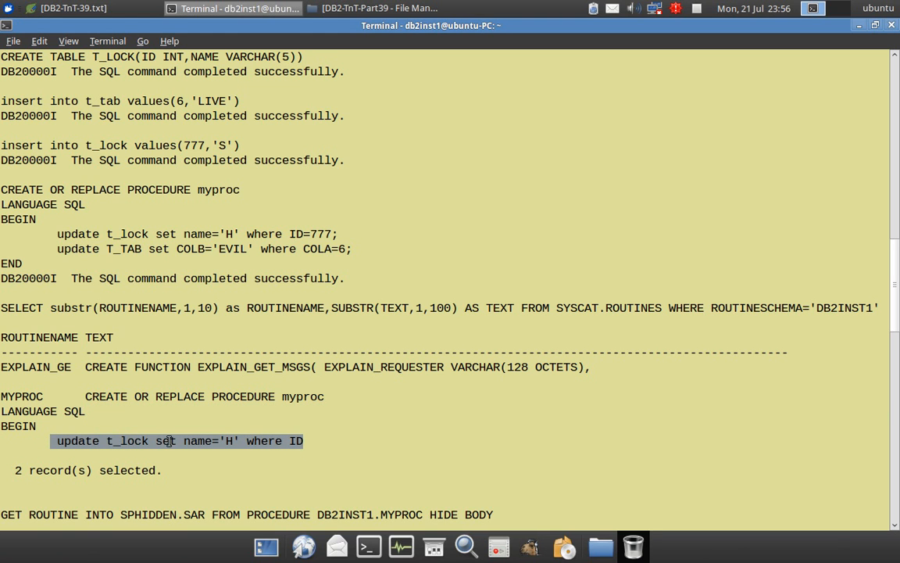
{"action": "mouse_move", "coordinate": [231, 386]}
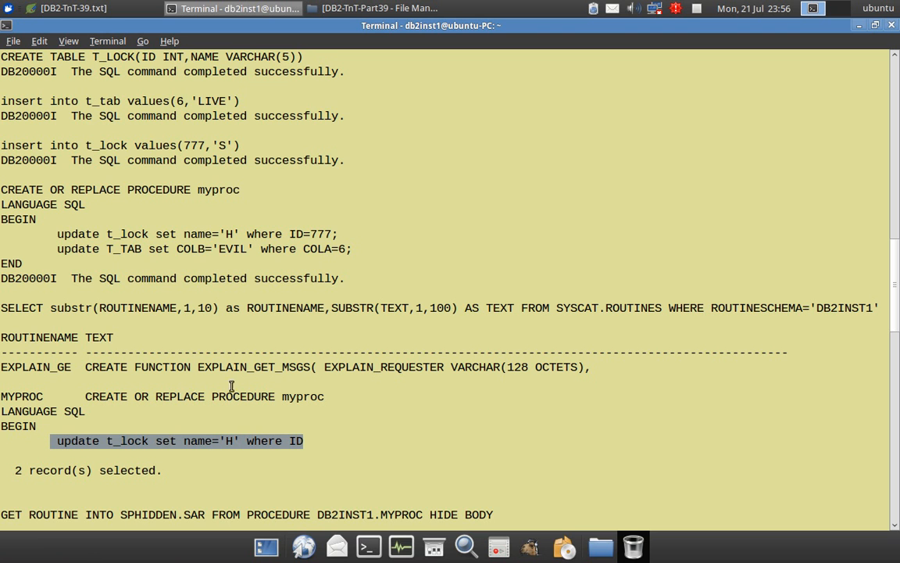
{"action": "scroll", "scroll_direction": "down", "scroll_amount": 3}
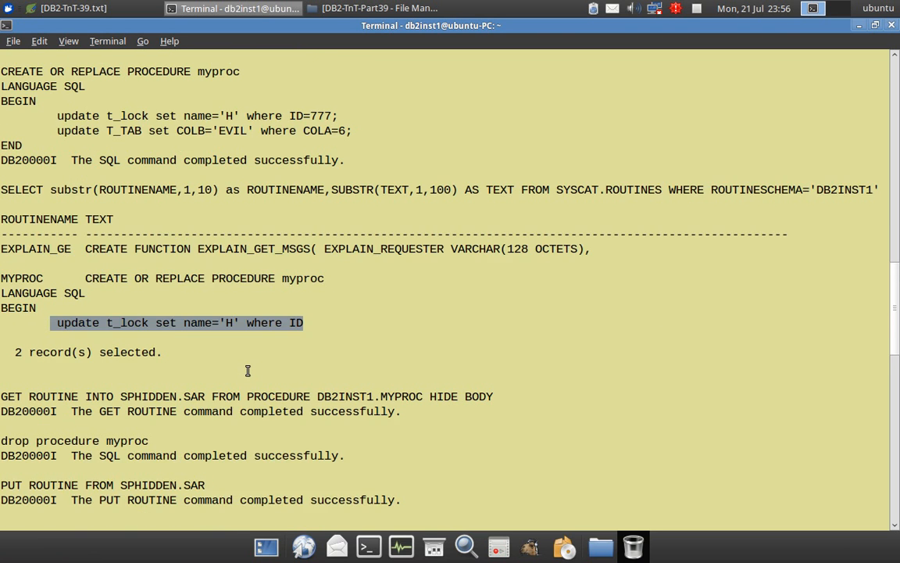
{"action": "scroll", "scroll_direction": "down", "scroll_amount": 3}
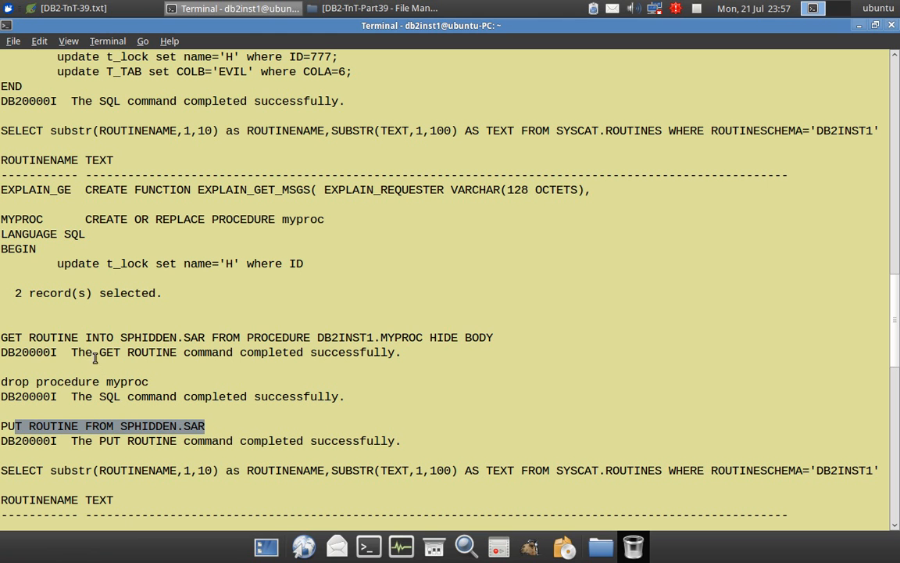
{"action": "mouse_move", "coordinate": [240, 336]}
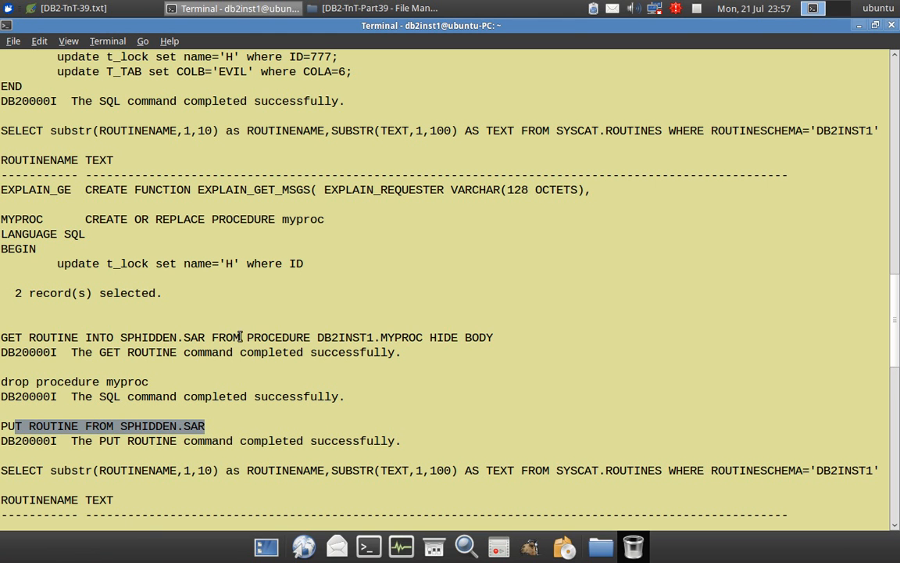
{"action": "scroll", "scroll_direction": "down", "scroll_amount": 3}
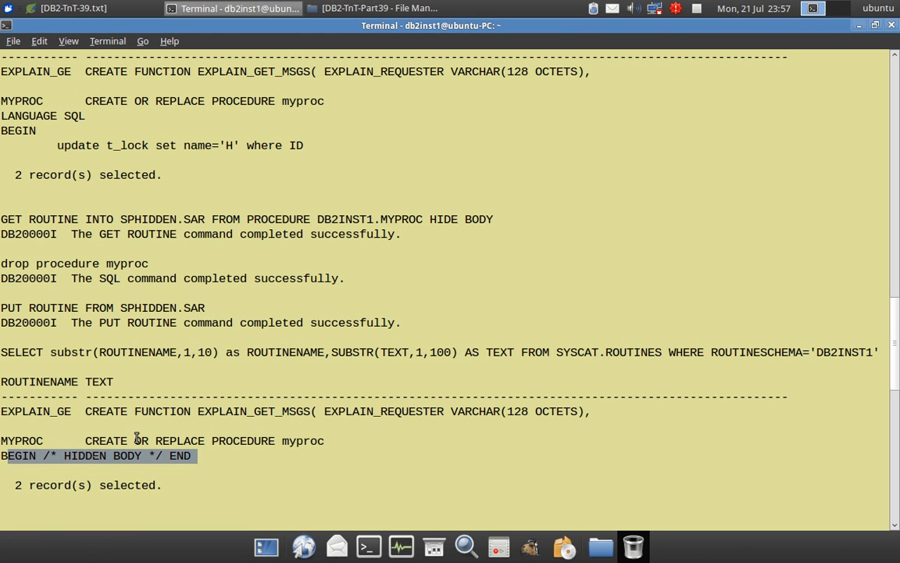
{"action": "mouse_move", "coordinate": [76, 445]}
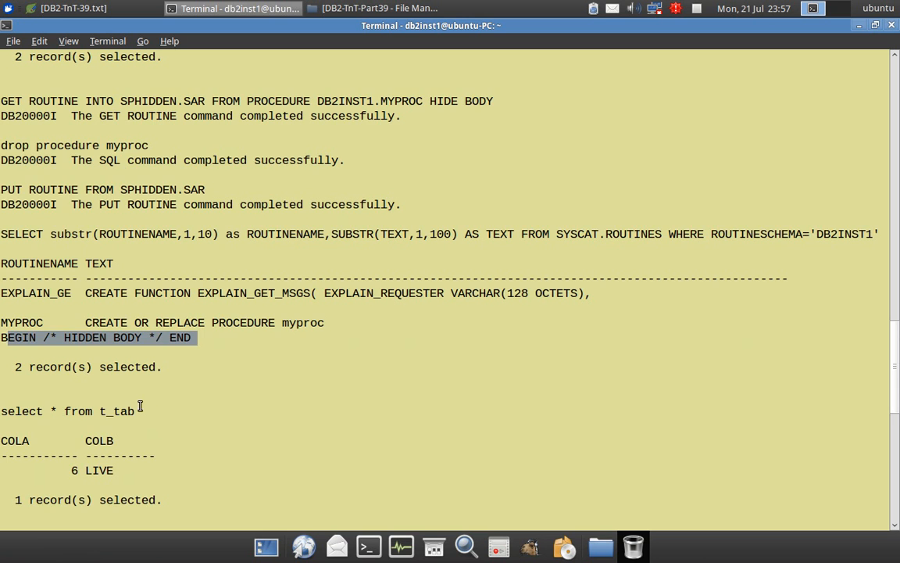
Check the results showing t_tab's COLB as EVIL and t_lock's NAME as H.
{"action": "scroll", "scroll_direction": "down", "scroll_amount": 3}
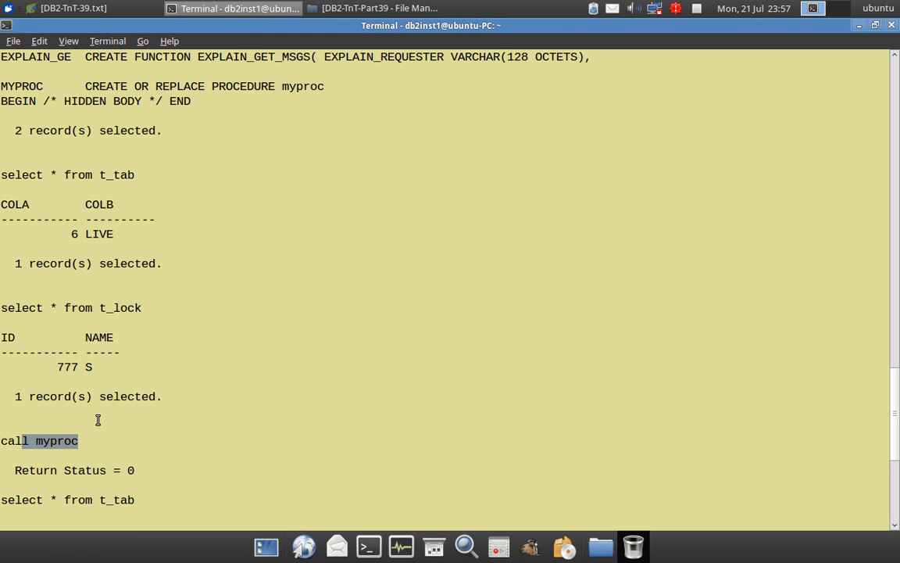
{"action": "scroll", "scroll_direction": "down", "scroll_amount": 3}
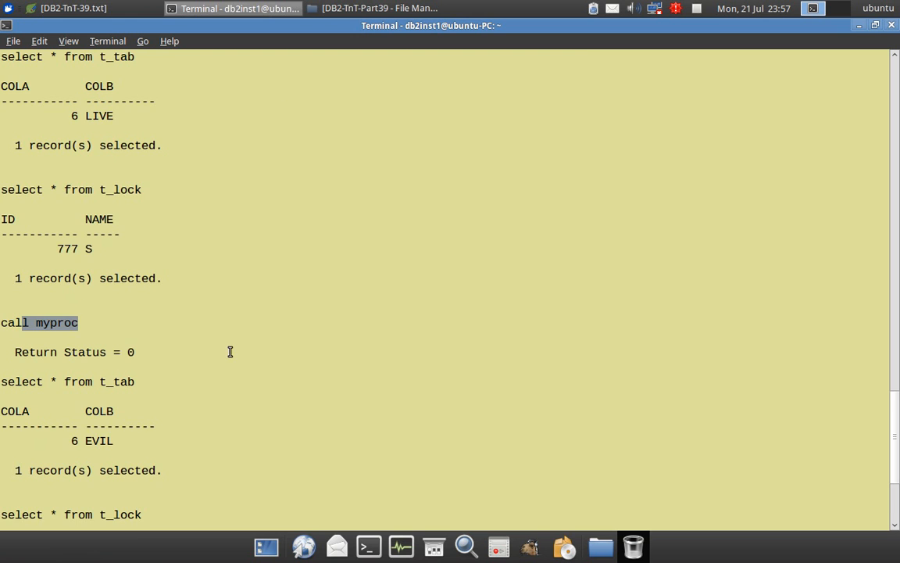
{"action": "double_click", "coordinate": [98, 440]}
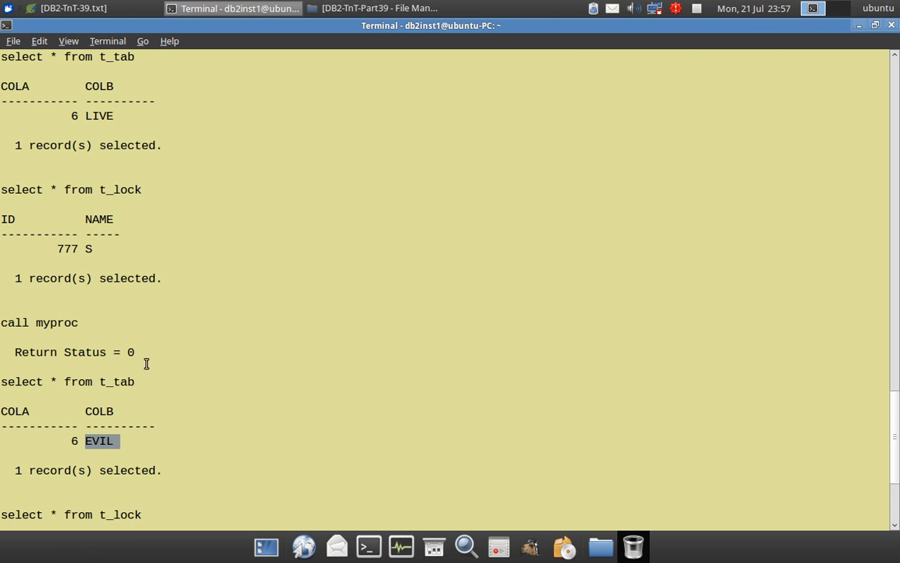
{"action": "scroll", "scroll_direction": "down", "scroll_amount": 3}
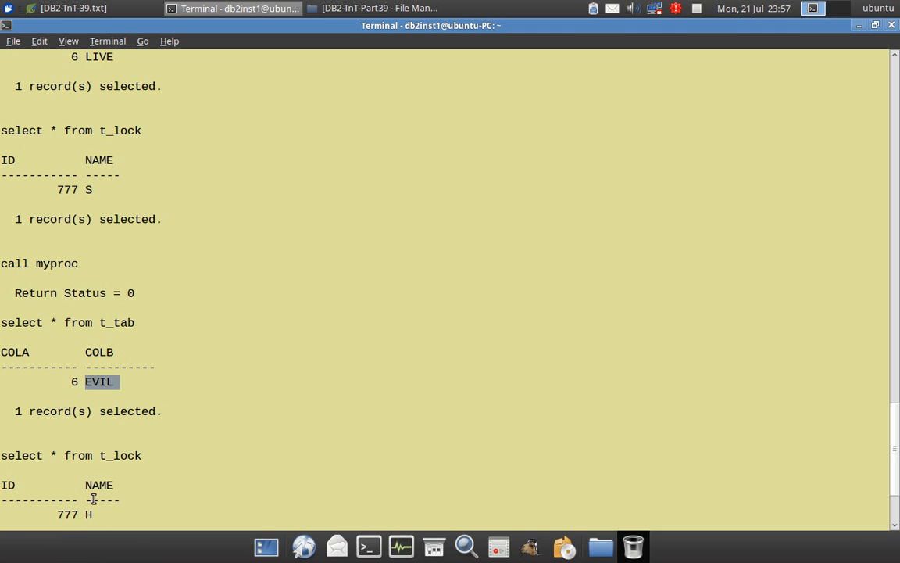
{"action": "scroll", "scroll_direction": "down", "scroll_amount": 3}
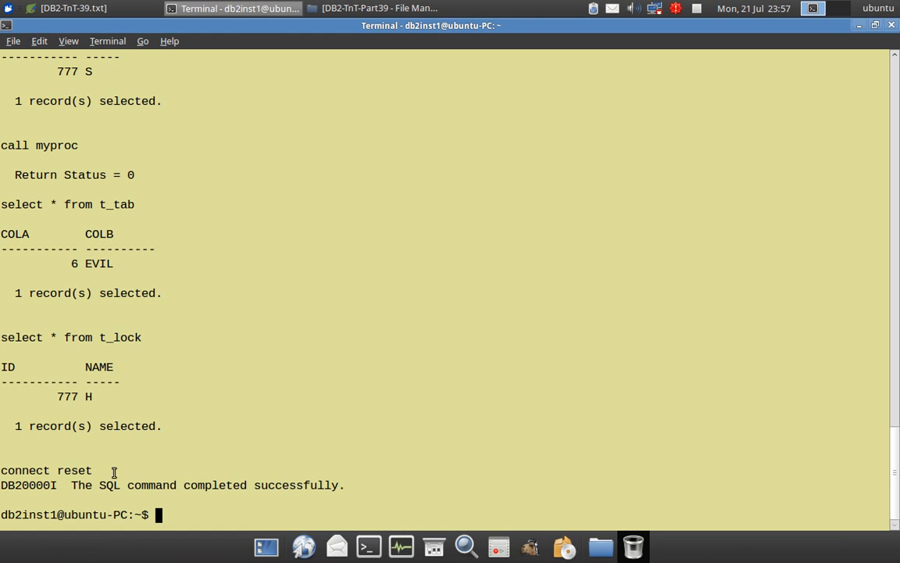
{"action": "mouse_move", "coordinate": [199, 509]}
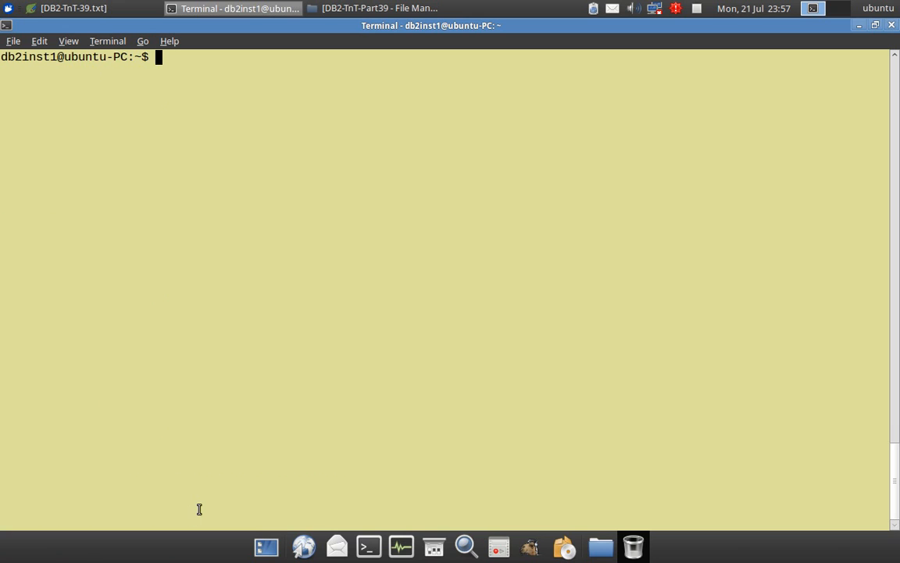
Run db2look -d test -e -z DB2INST1 to generate the schema's DDL.
{"action": "type", "text": "db2l"}
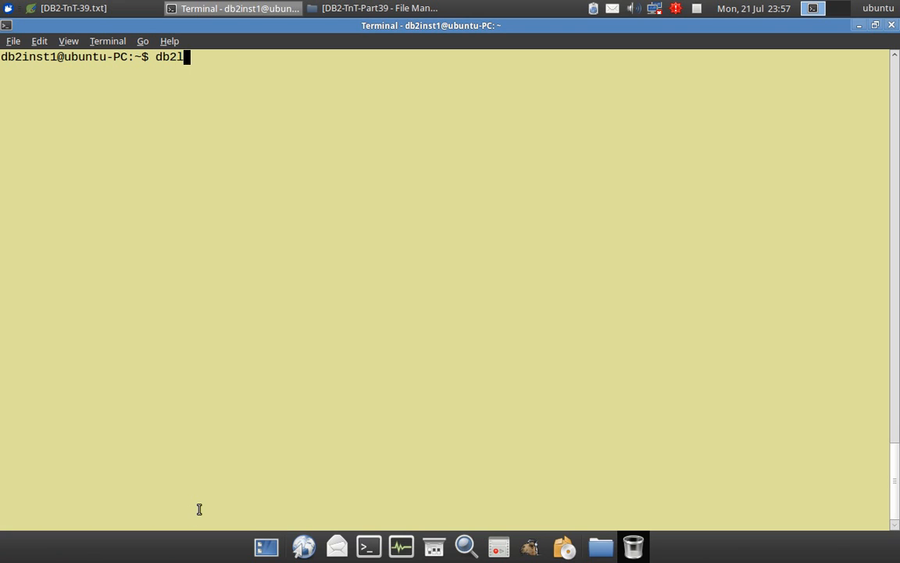
{"action": "type", "text": "ook -"}
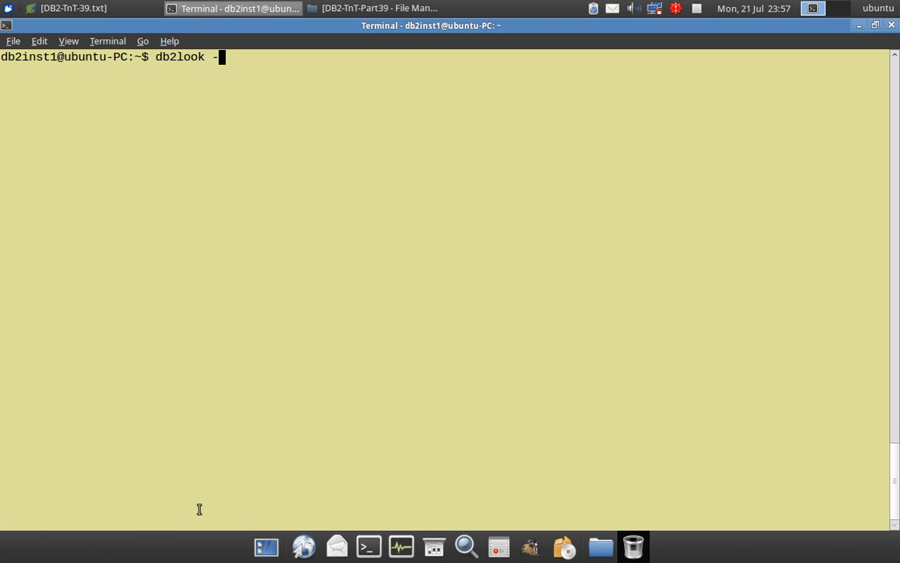
{"action": "type", "text": "d test -e"}
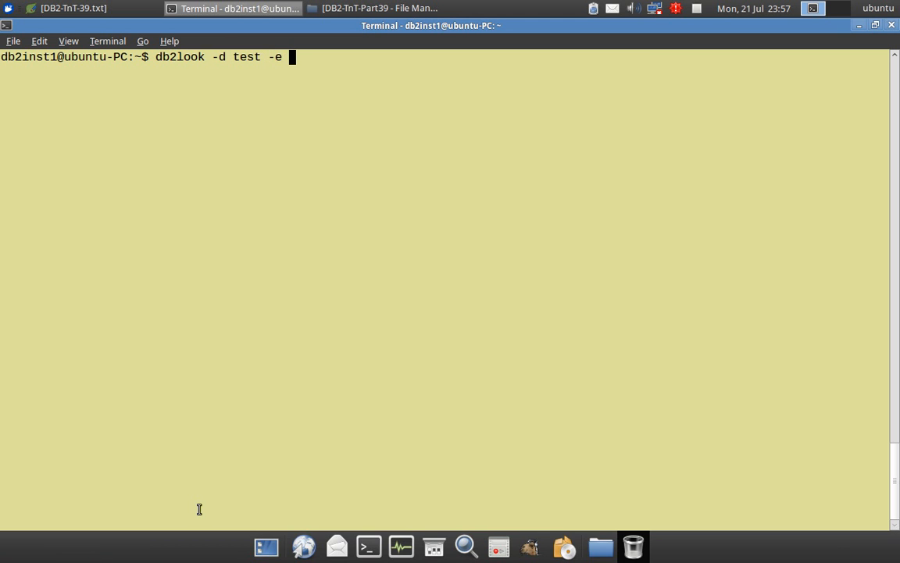
{"action": "type", "text": "-z"}
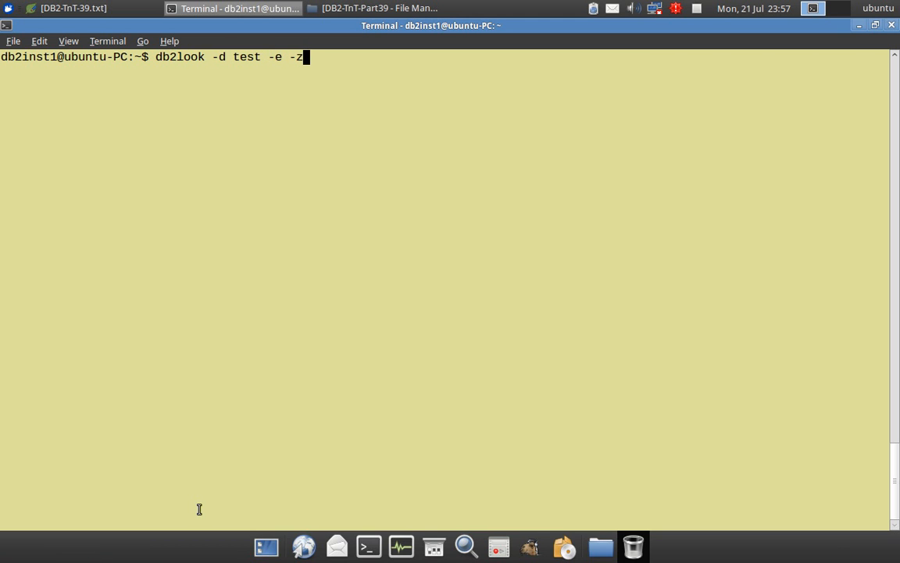
{"action": "type", "text": "DB2"}
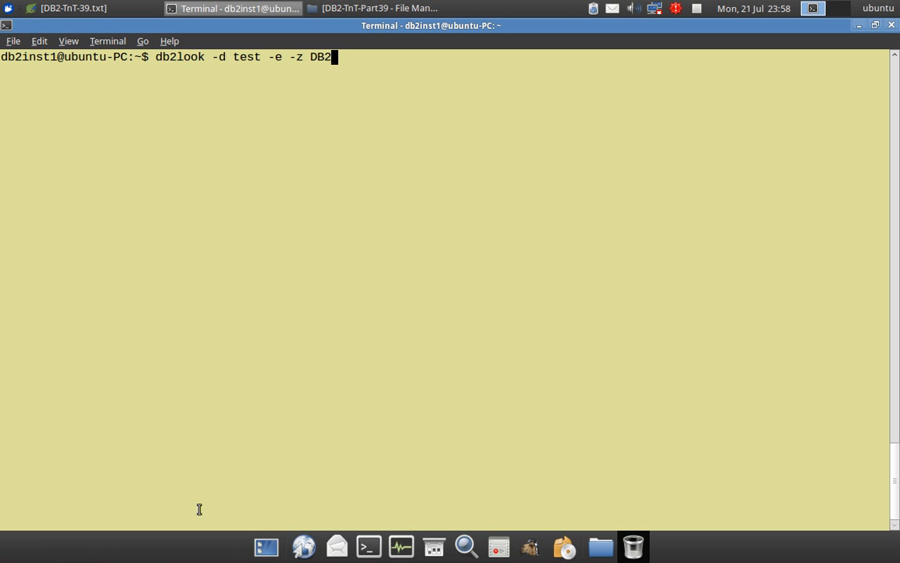
{"action": "type", "text": "INST1"}
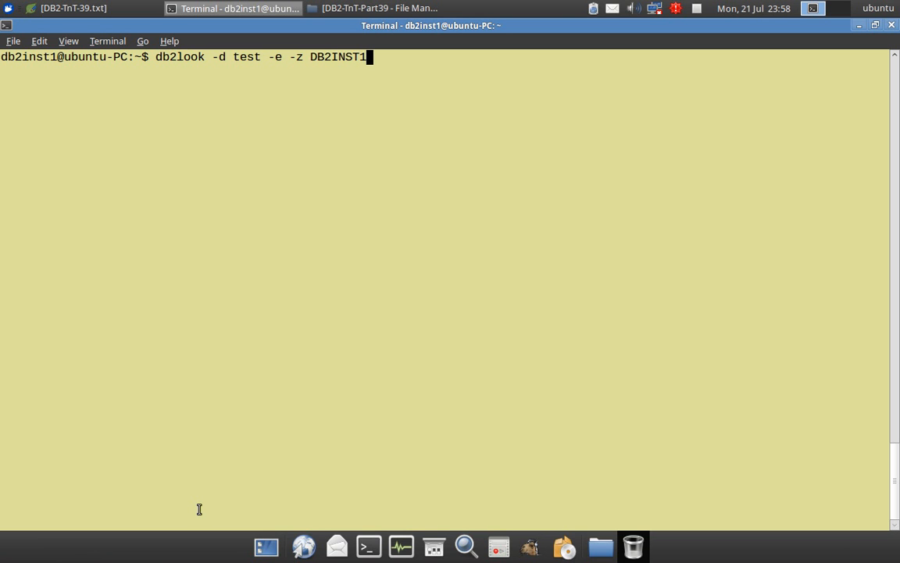
{"action": "key", "text": "Return"}
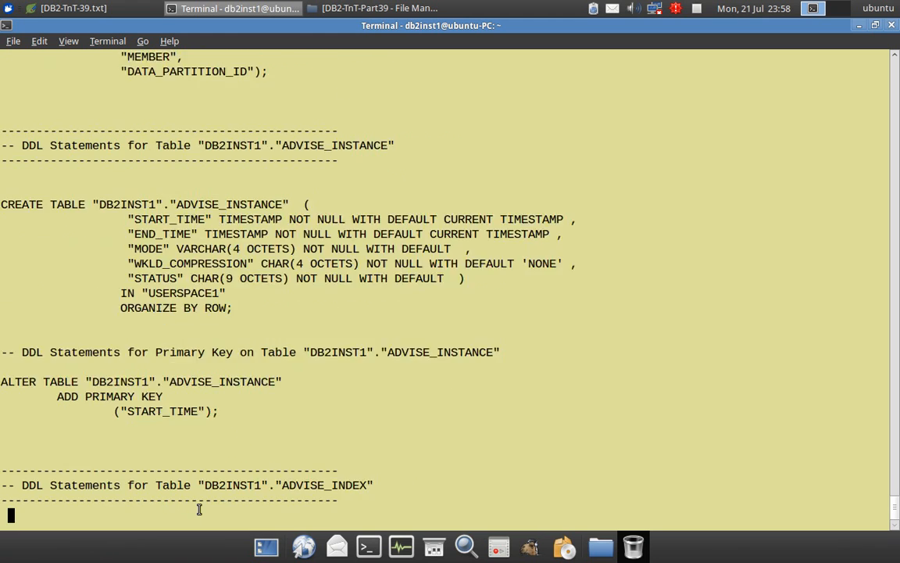
{"action": "scroll", "scroll_direction": "down", "scroll_amount": 3}
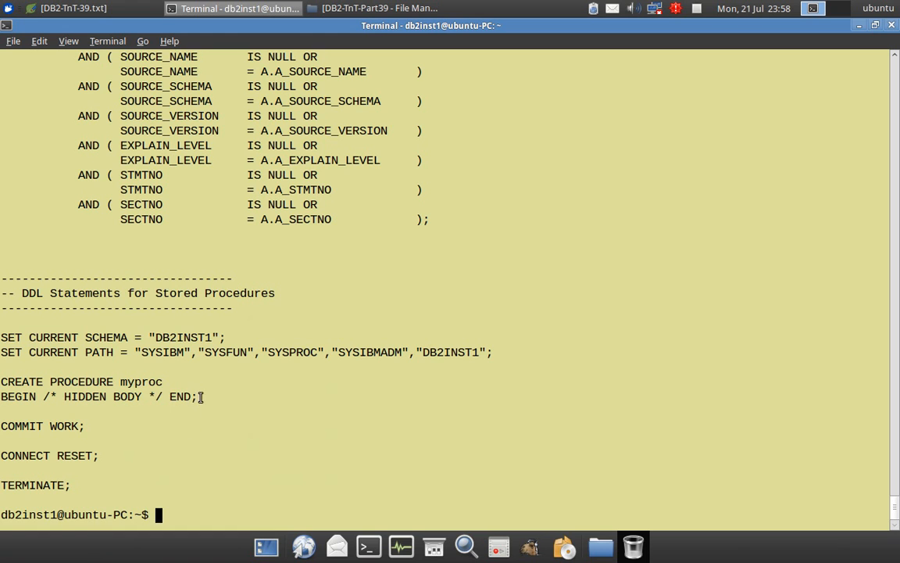
{"action": "left_click_drag", "start_coordinate": [0, 381], "coordinate": [198, 396]}
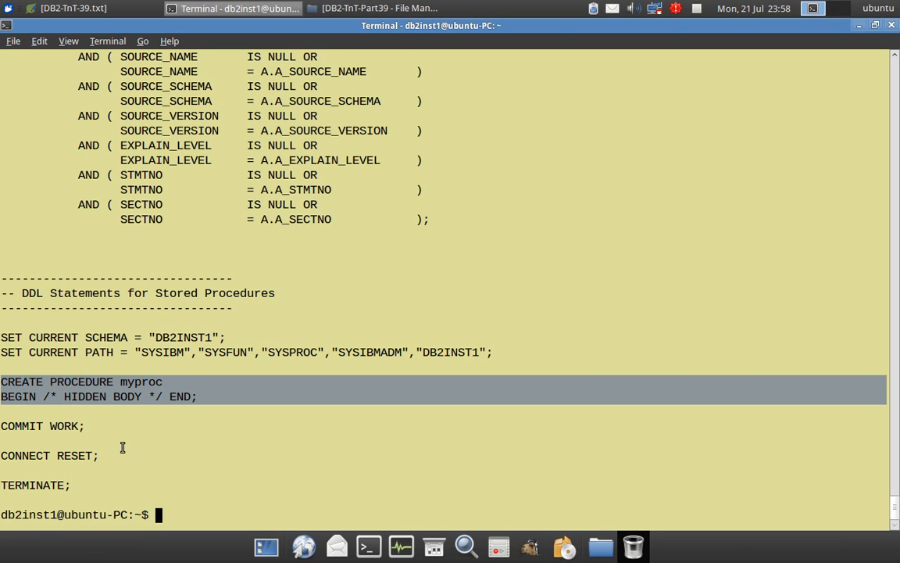
{"action": "mouse_move", "coordinate": [81, 385]}
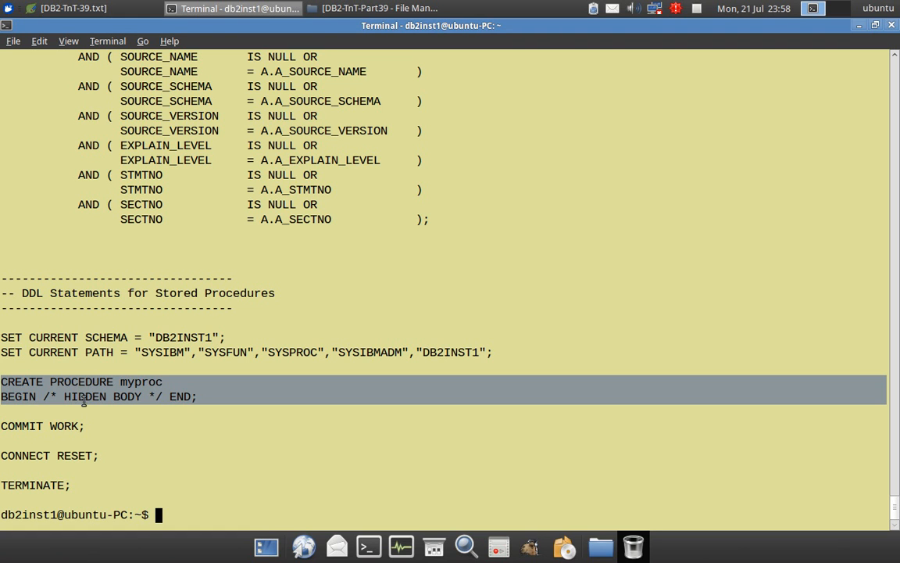
{"action": "left_click", "coordinate": [50, 381]}
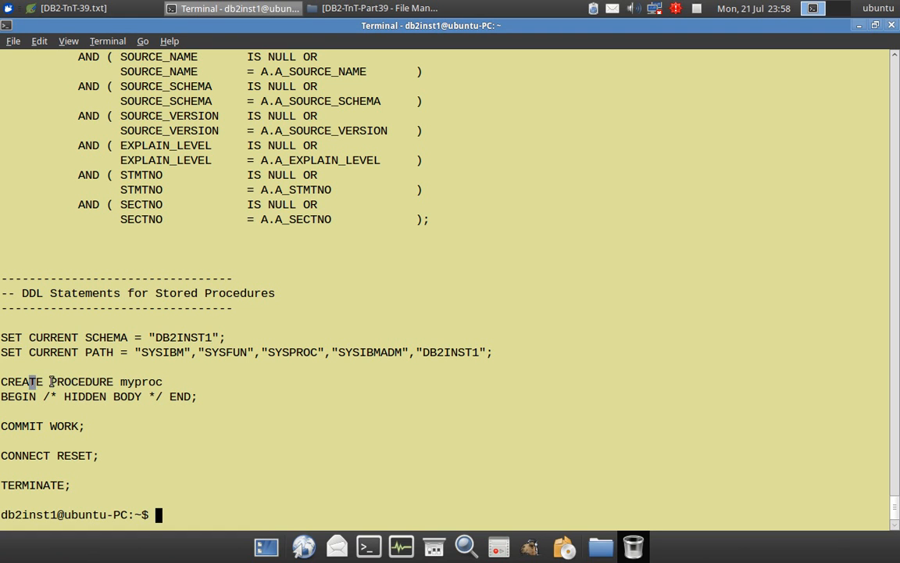